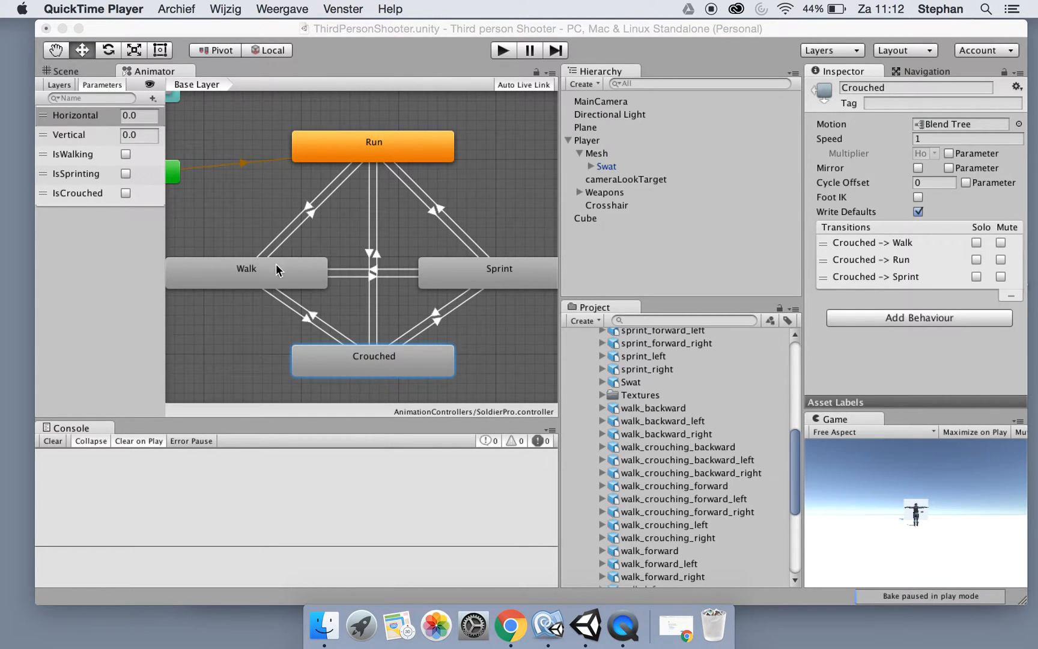
{"action": "mouse_move", "coordinate": [394, 316]}
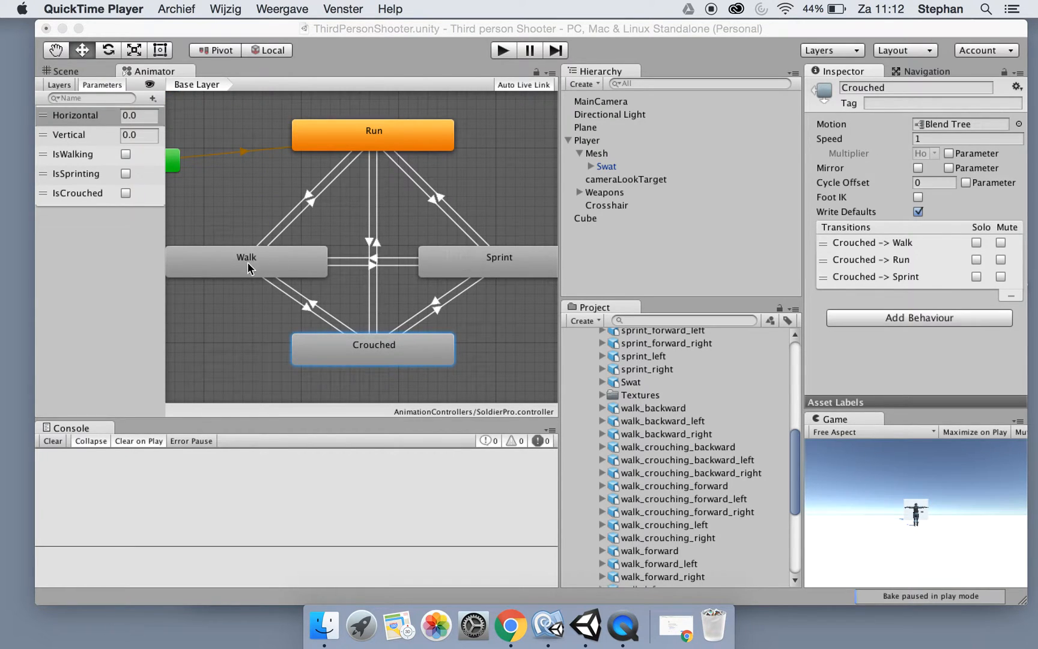
{"action": "mouse_move", "coordinate": [375, 264]}
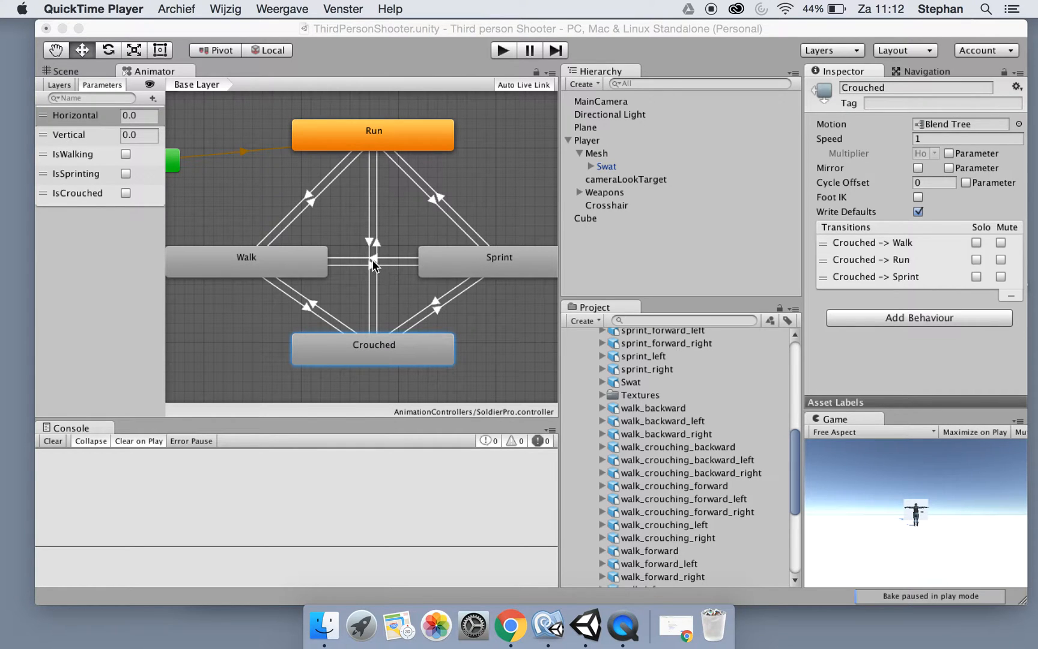
Inspect the Walk to Sprint transition's conditions in the Inspector.
{"action": "left_click", "coordinate": [373, 258]}
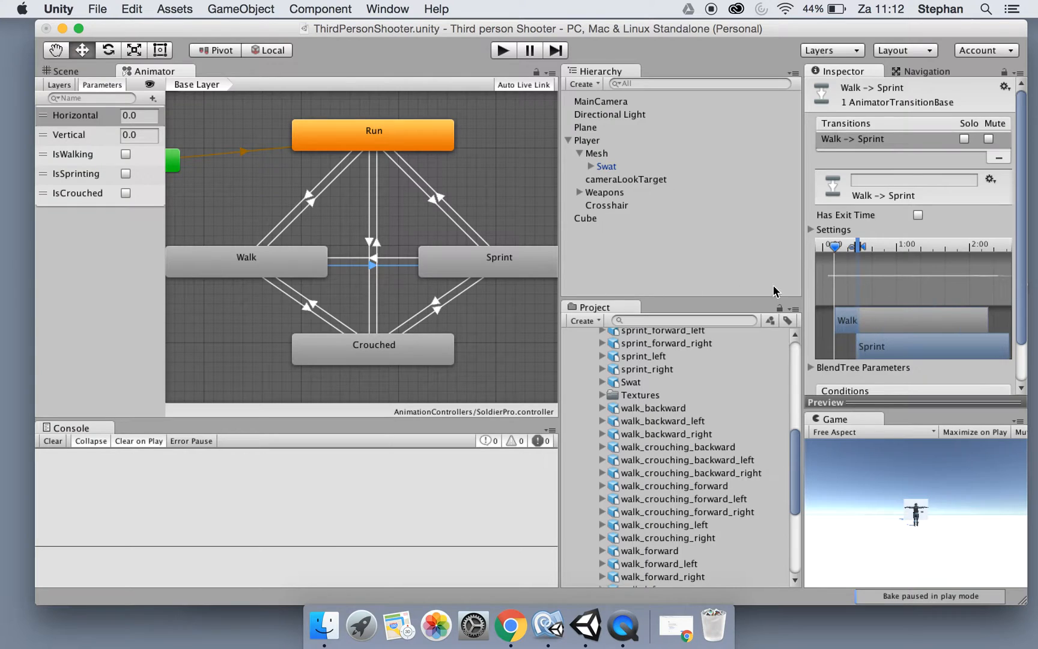
{"action": "scroll", "scroll_direction": "down", "scroll_amount": 3}
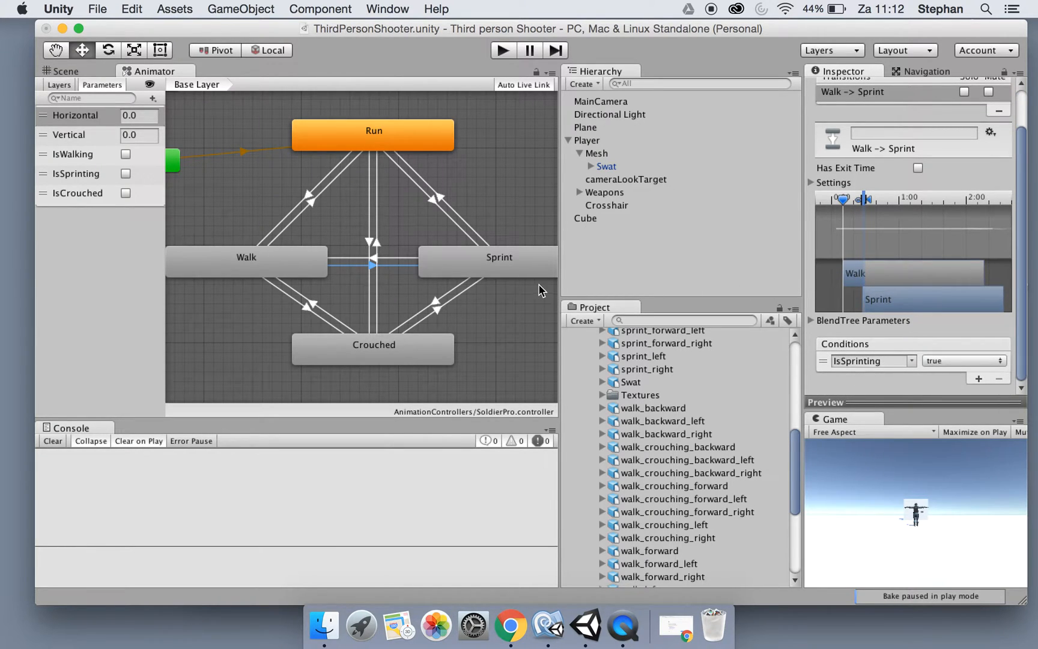
{"action": "mouse_move", "coordinate": [880, 376]}
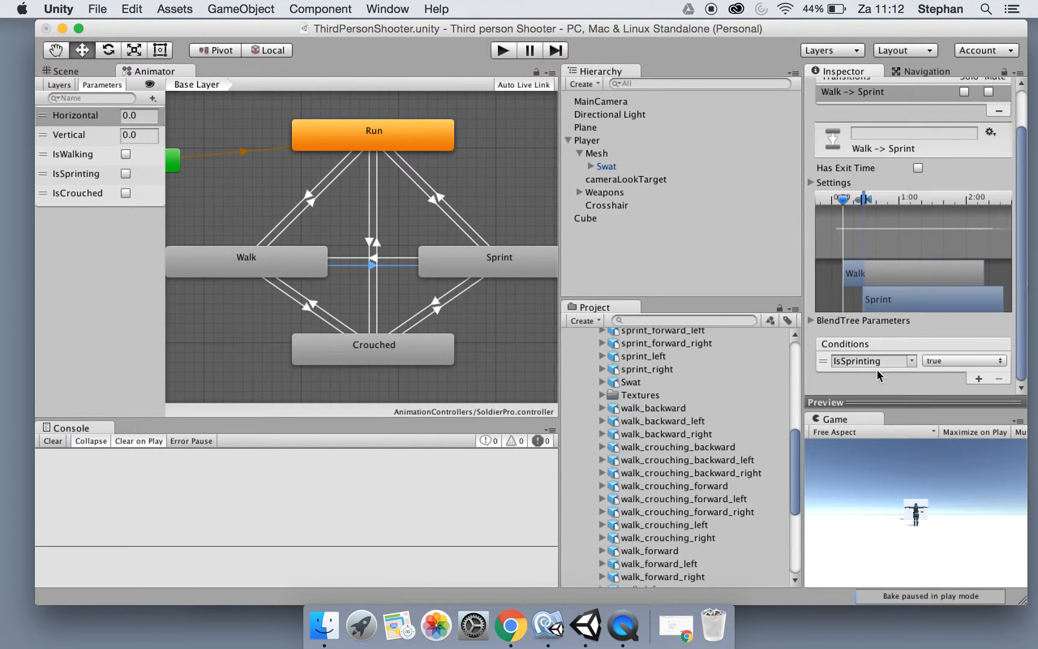
{"action": "left_click", "coordinate": [373, 261]}
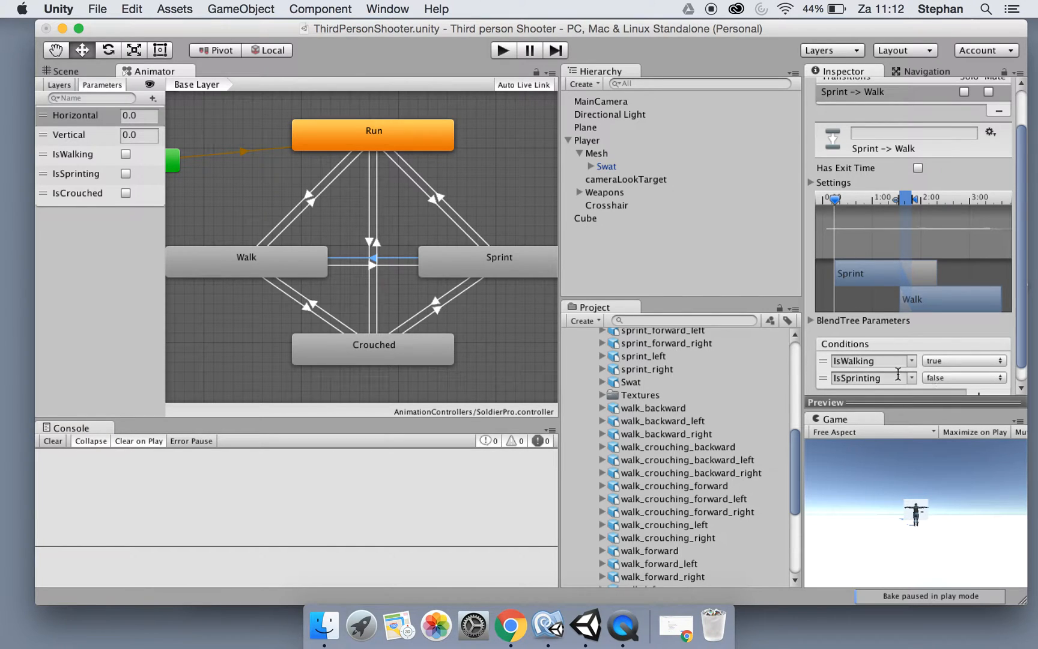
{"action": "mouse_move", "coordinate": [300, 269]}
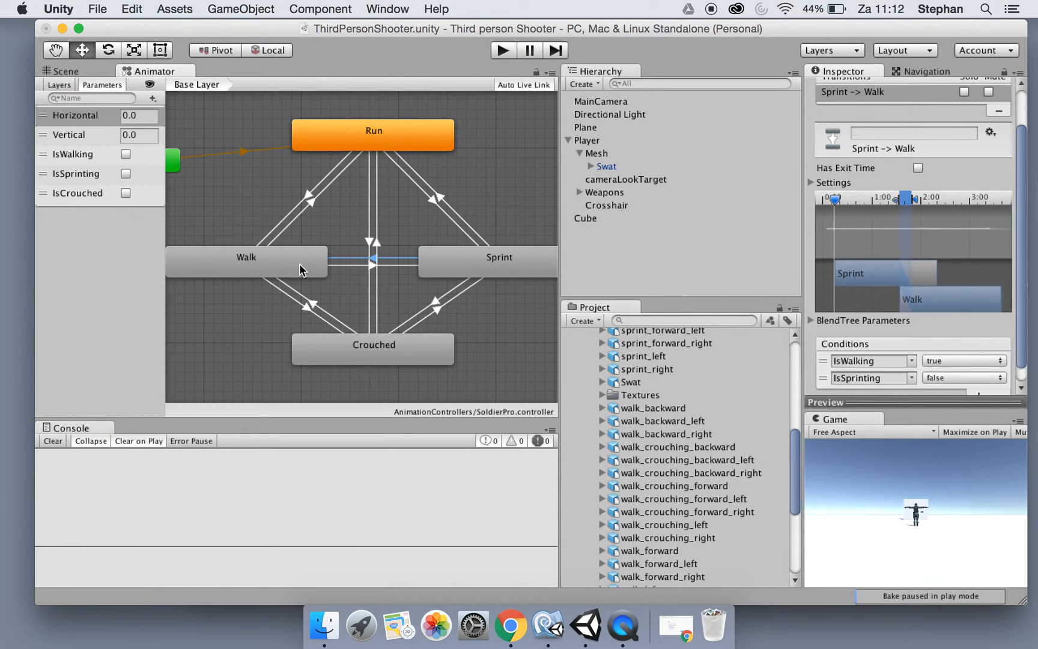
{"action": "mouse_move", "coordinate": [330, 263]}
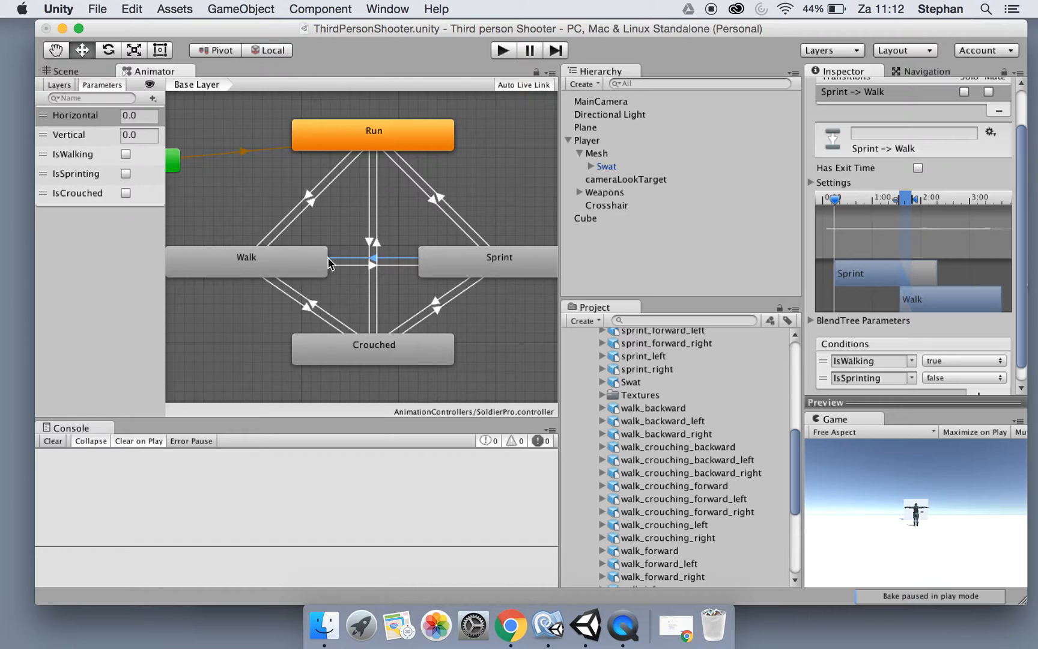
{"action": "mouse_move", "coordinate": [308, 198]}
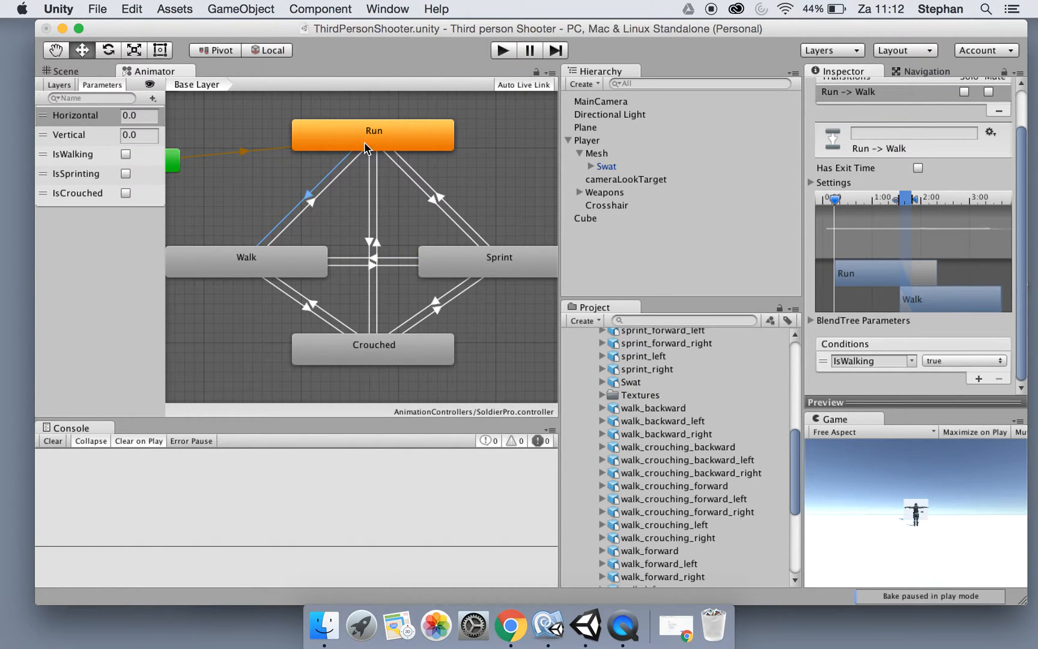
{"action": "mouse_move", "coordinate": [496, 238]}
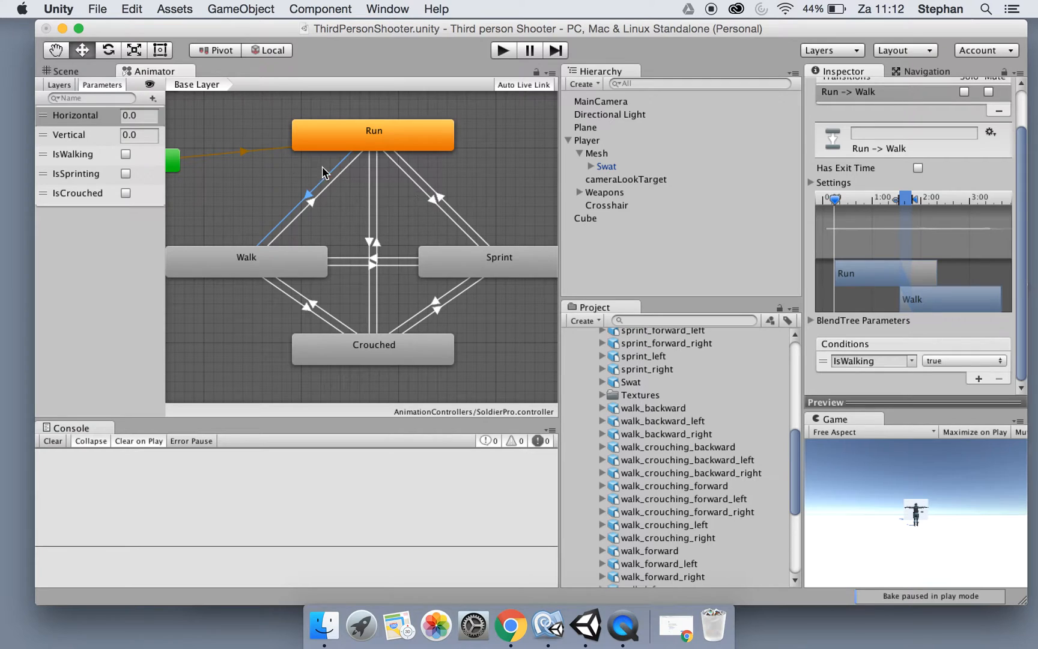
{"action": "mouse_move", "coordinate": [409, 187]}
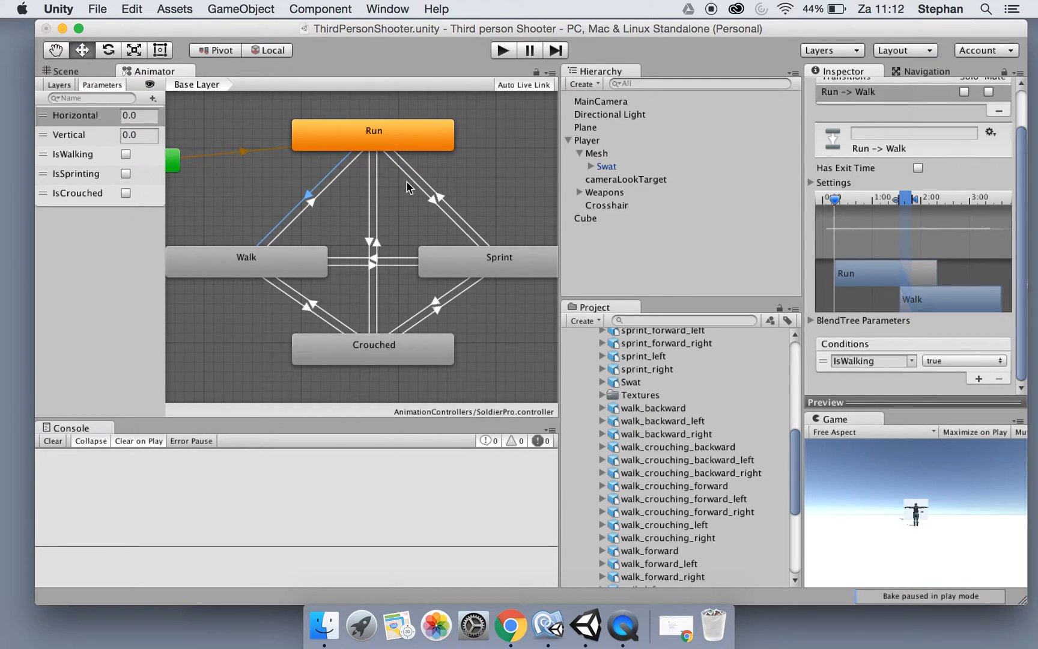
Check the Run–Sprint and Walk–Run transitions' conditions, then select the Crouched state.
{"action": "left_click", "coordinate": [434, 198]}
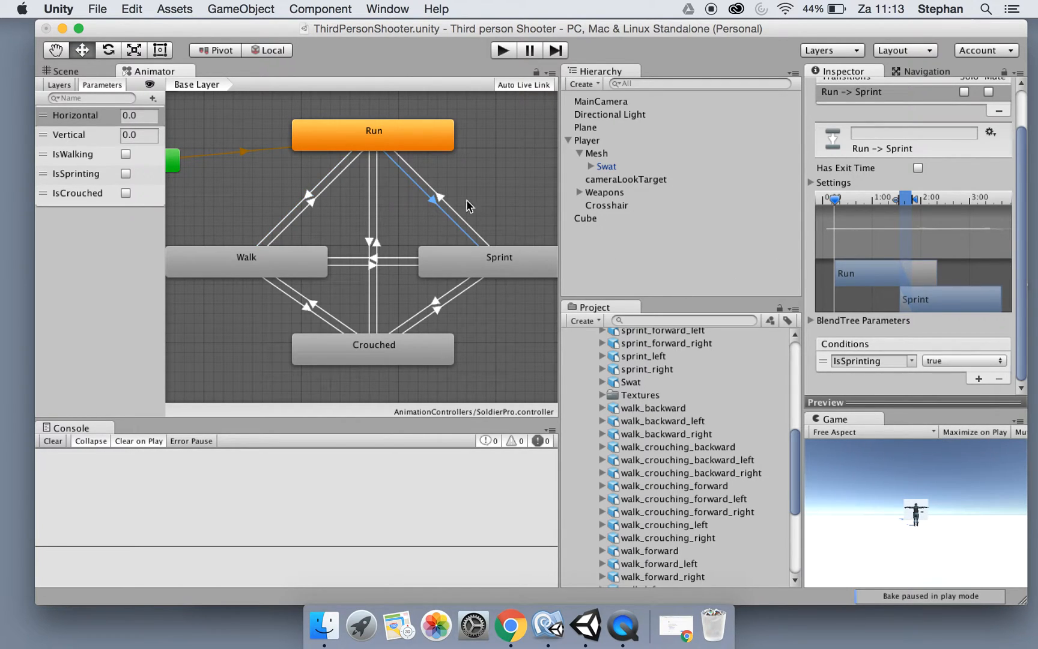
{"action": "left_click", "coordinate": [435, 197]}
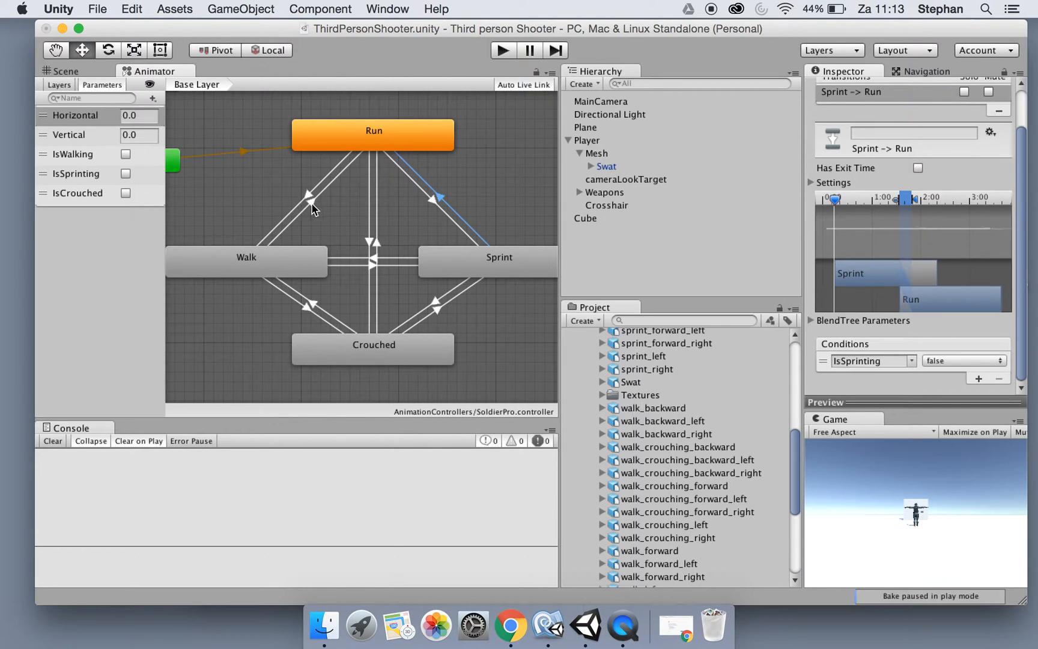
{"action": "left_click", "coordinate": [307, 202]}
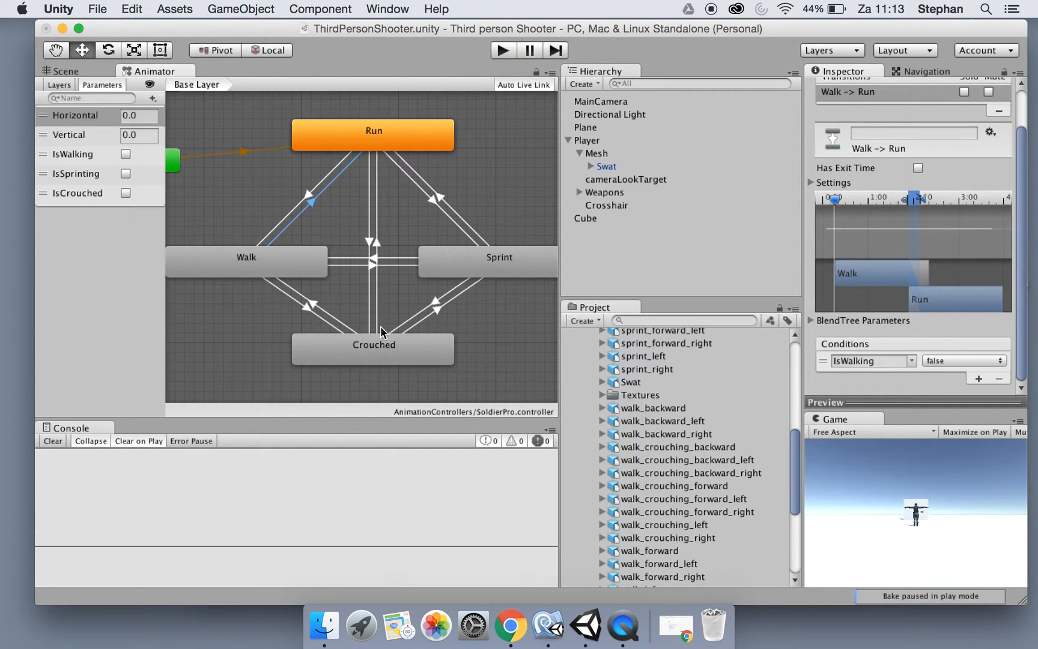
{"action": "left_click", "coordinate": [372, 198]}
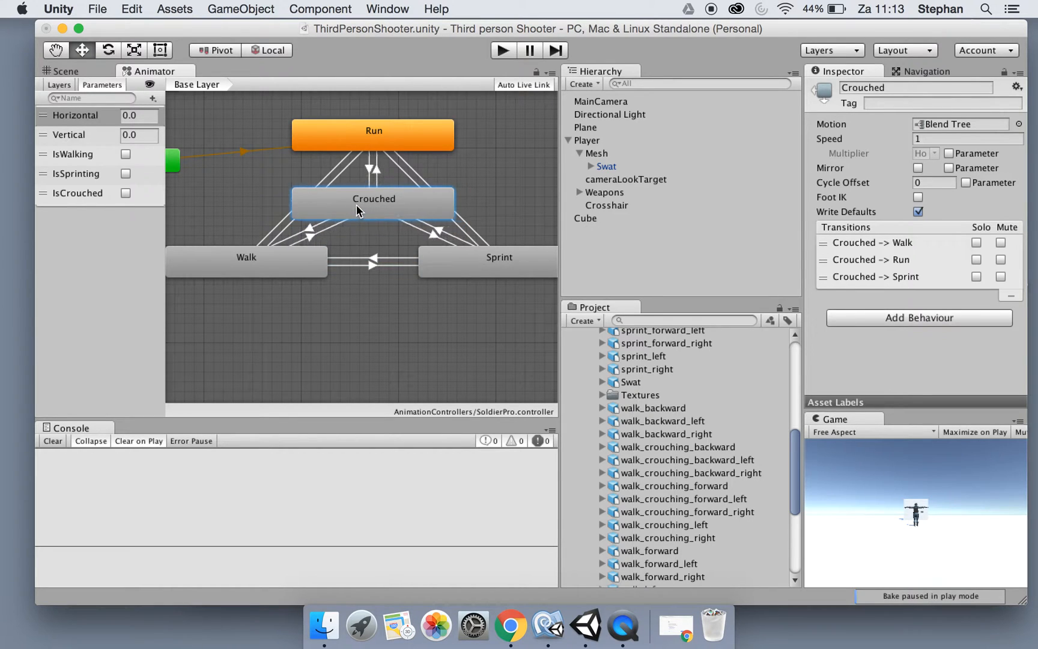
Move the Crouched state back down below Walk and Sprint in the Animator.
{"action": "left_click", "coordinate": [246, 267]}
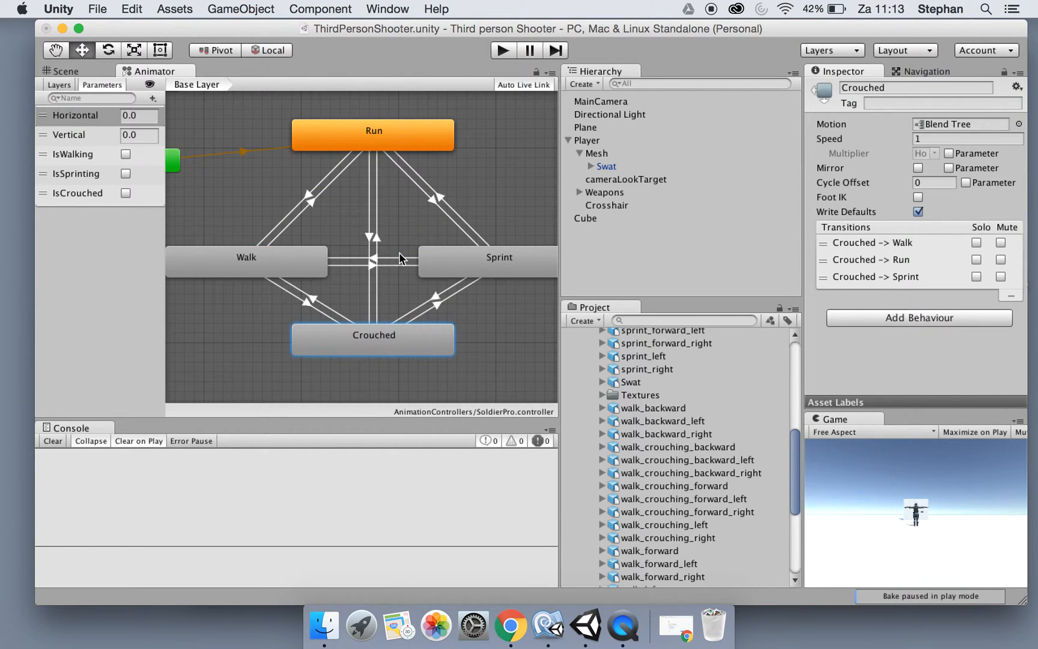
{"action": "mouse_move", "coordinate": [518, 154]}
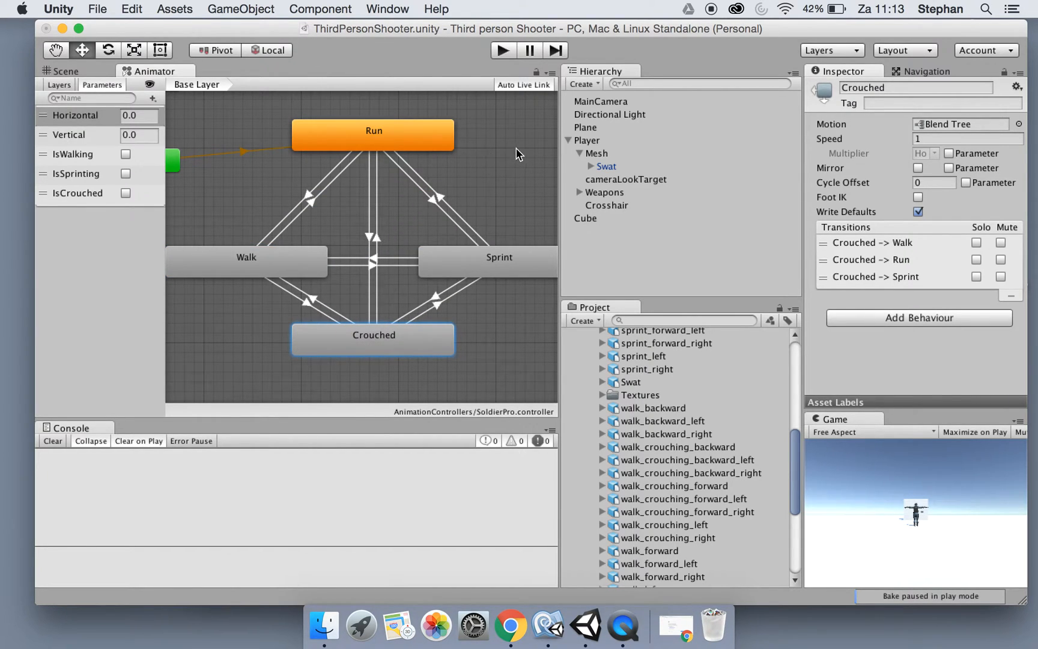
{"action": "mouse_move", "coordinate": [933, 530]}
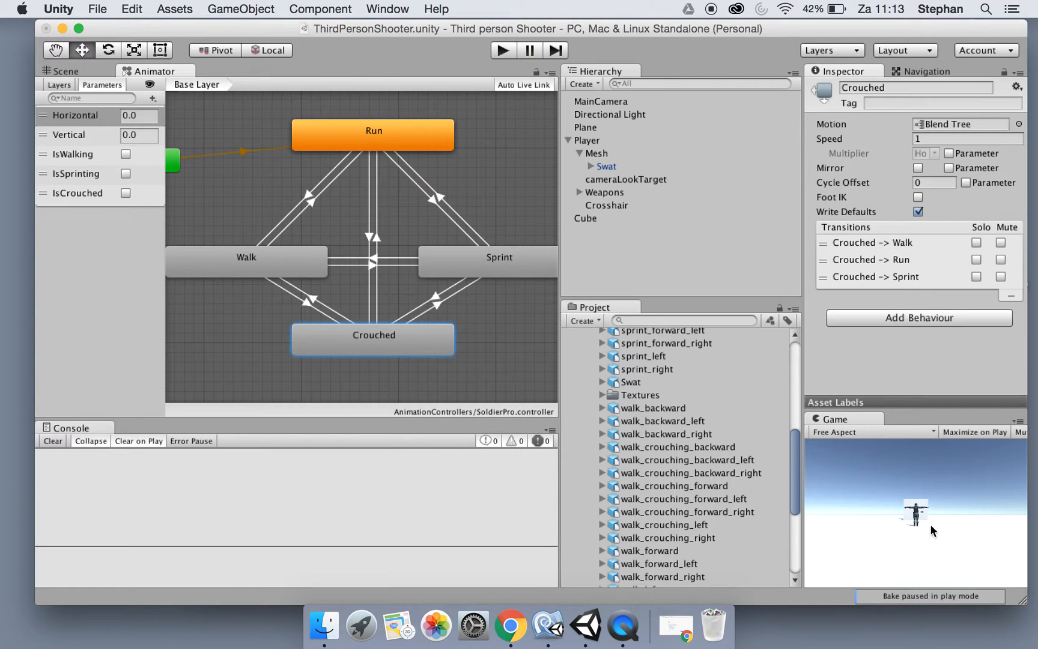
{"action": "mouse_move", "coordinate": [900, 523]}
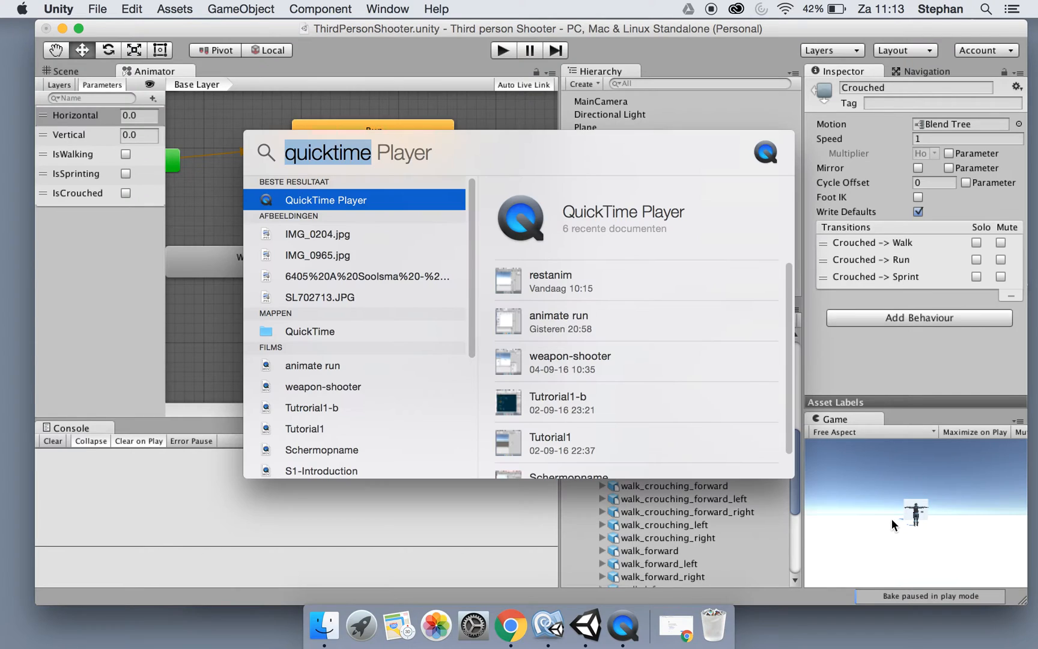
Delete the Lamp and Camera from the Outliner, leaving only the cube.
{"action": "left_click", "coordinate": [639, 626]}
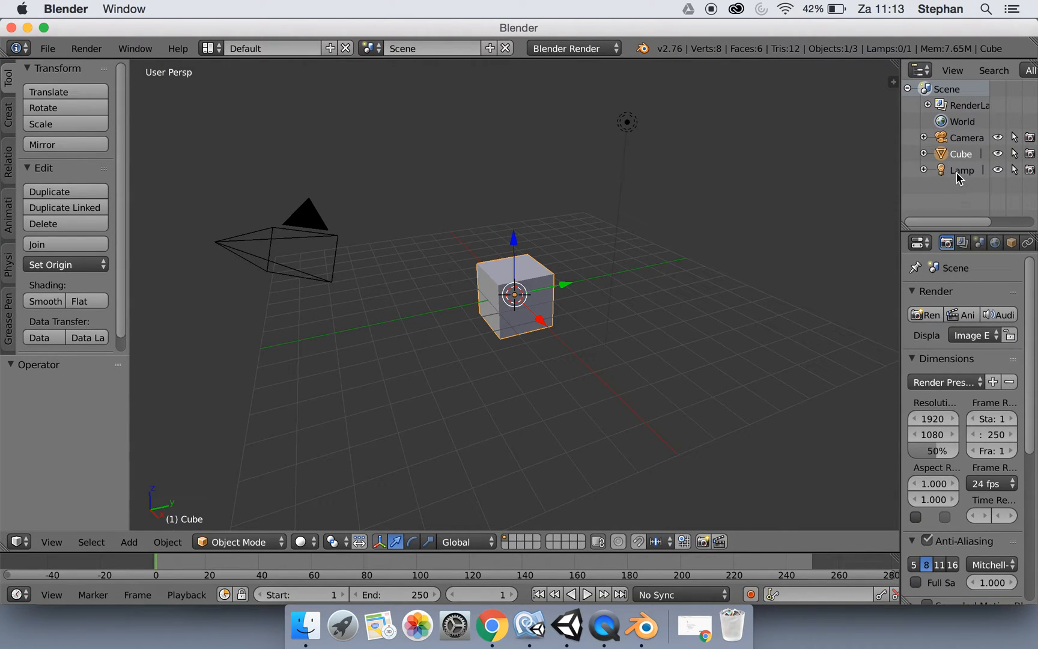
{"action": "left_click", "coordinate": [961, 170]}
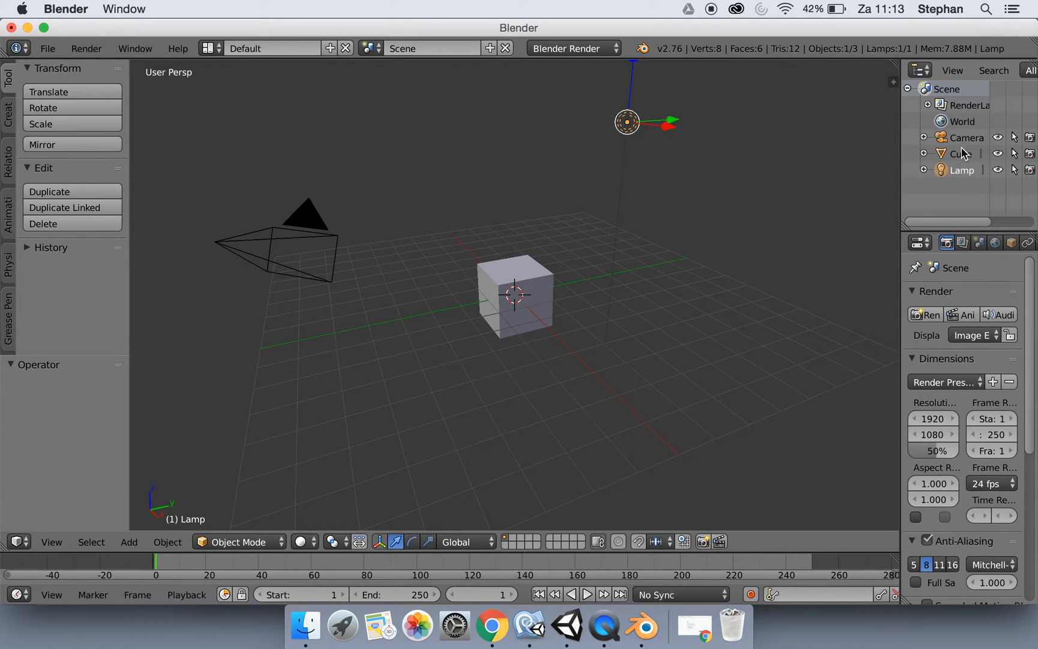
{"action": "mouse_move", "coordinate": [963, 146]}
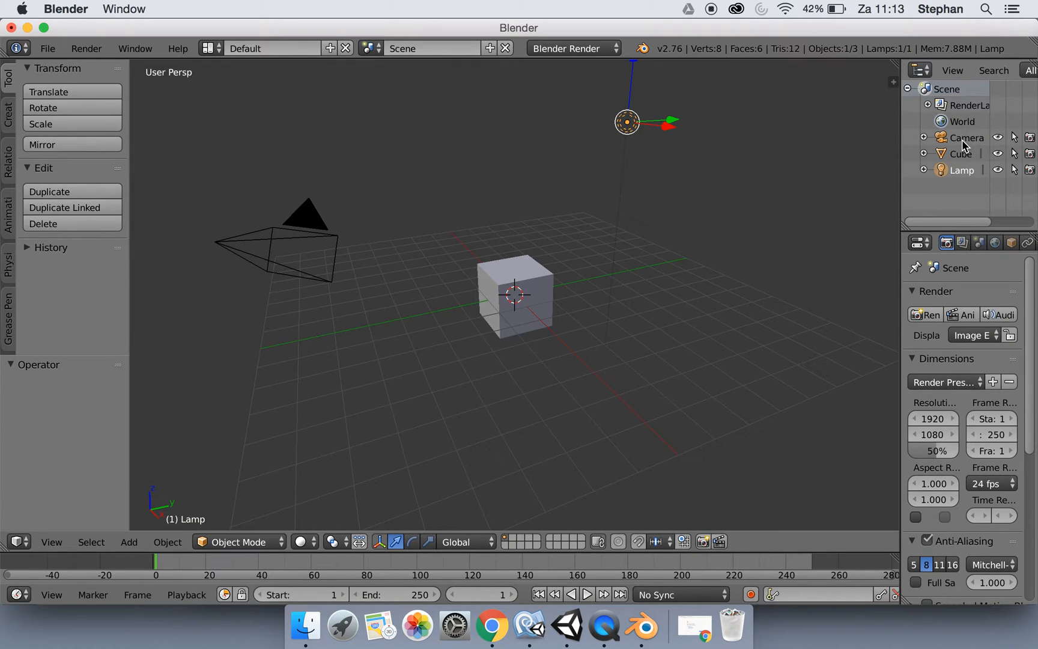
{"action": "right_click", "coordinate": [963, 153]}
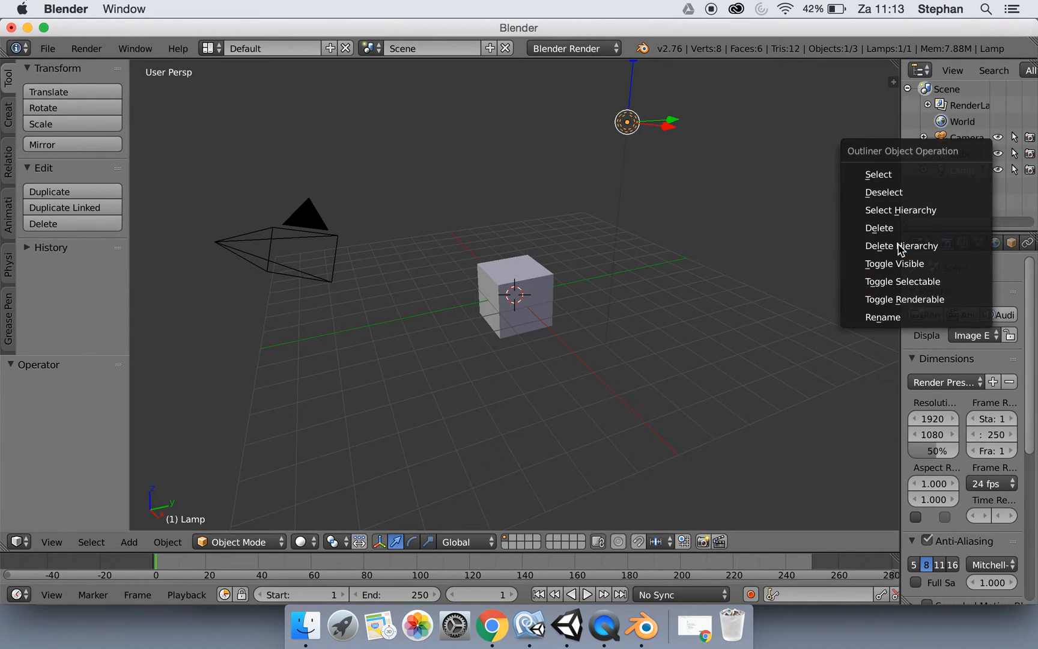
{"action": "left_click", "coordinate": [901, 246]}
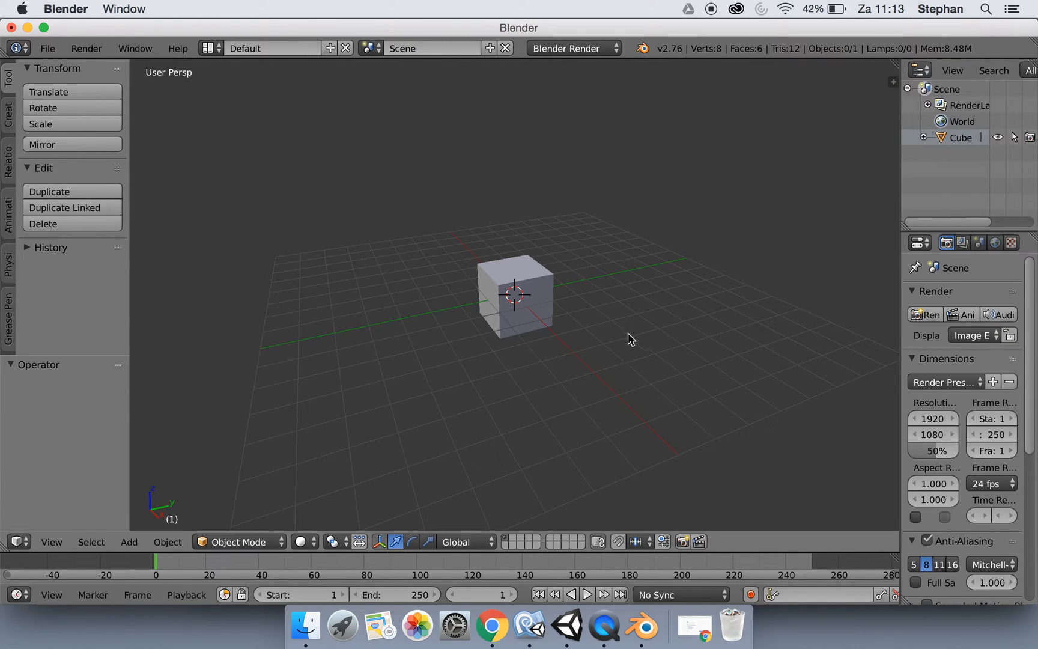
Reveal the viewport properties panel and expand the Background Images settings.
{"action": "key", "text": "n"}
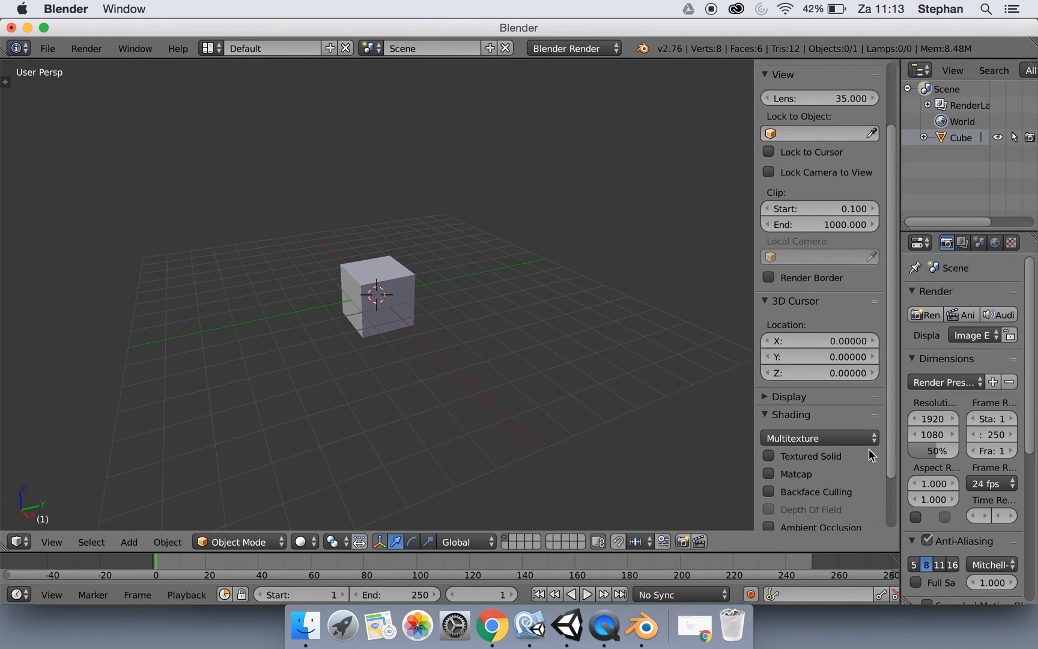
{"action": "scroll", "scroll_direction": "down", "scroll_amount": 3}
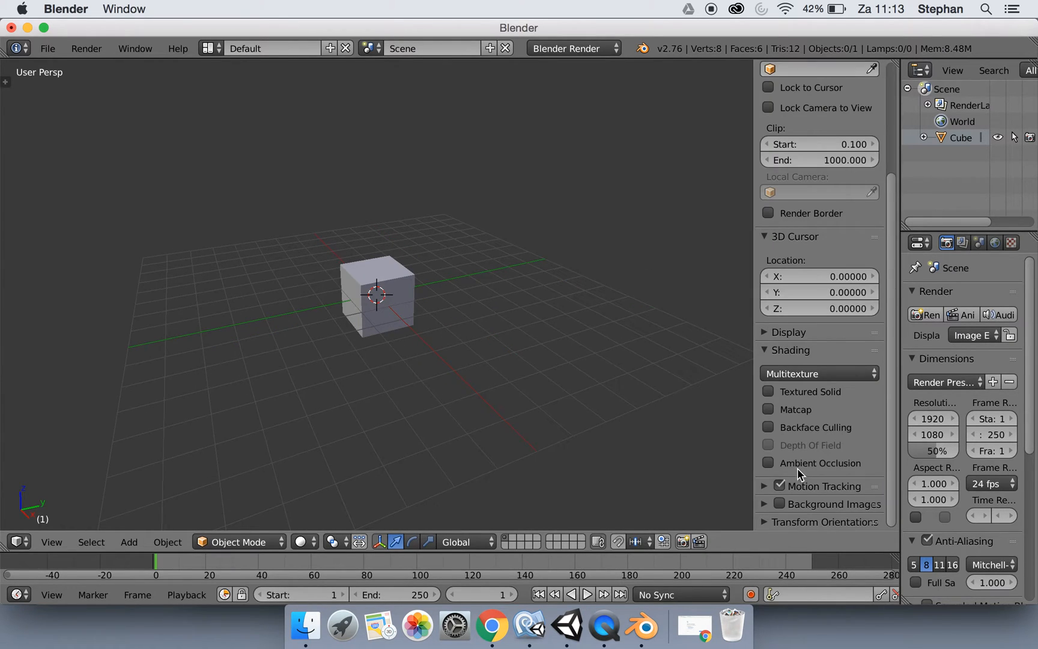
{"action": "key", "text": "t"}
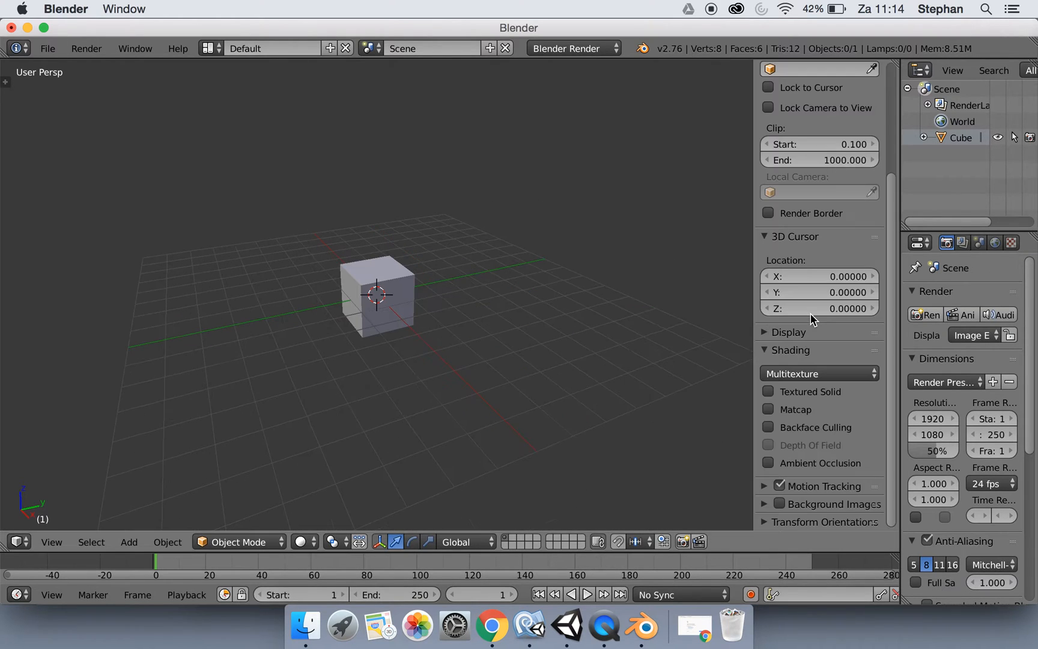
{"action": "mouse_move", "coordinate": [808, 476]}
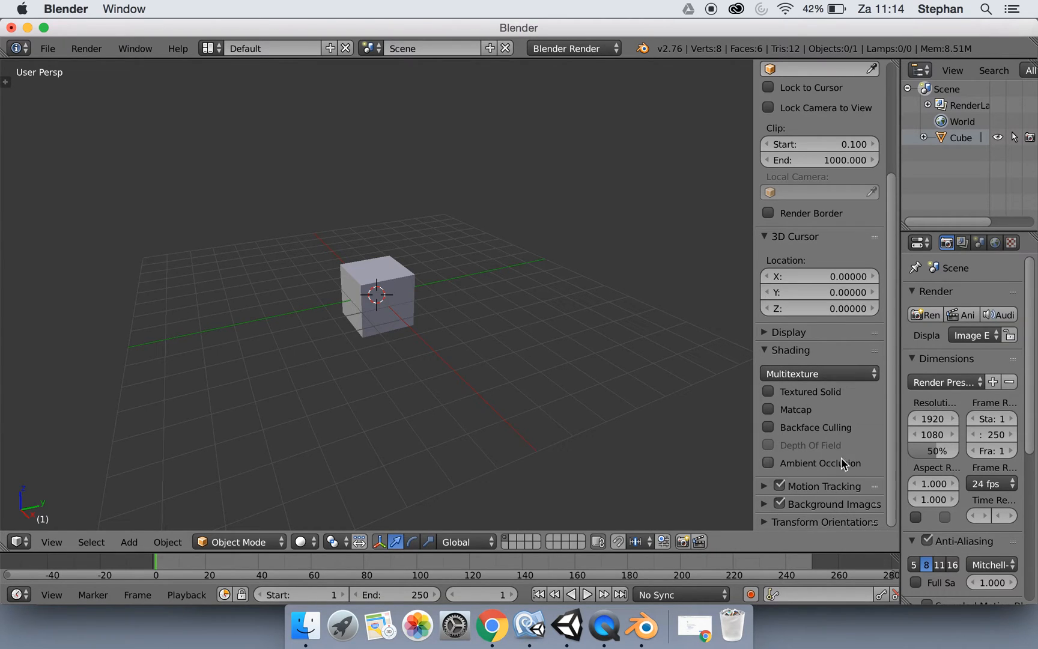
{"action": "left_click", "coordinate": [763, 503]}
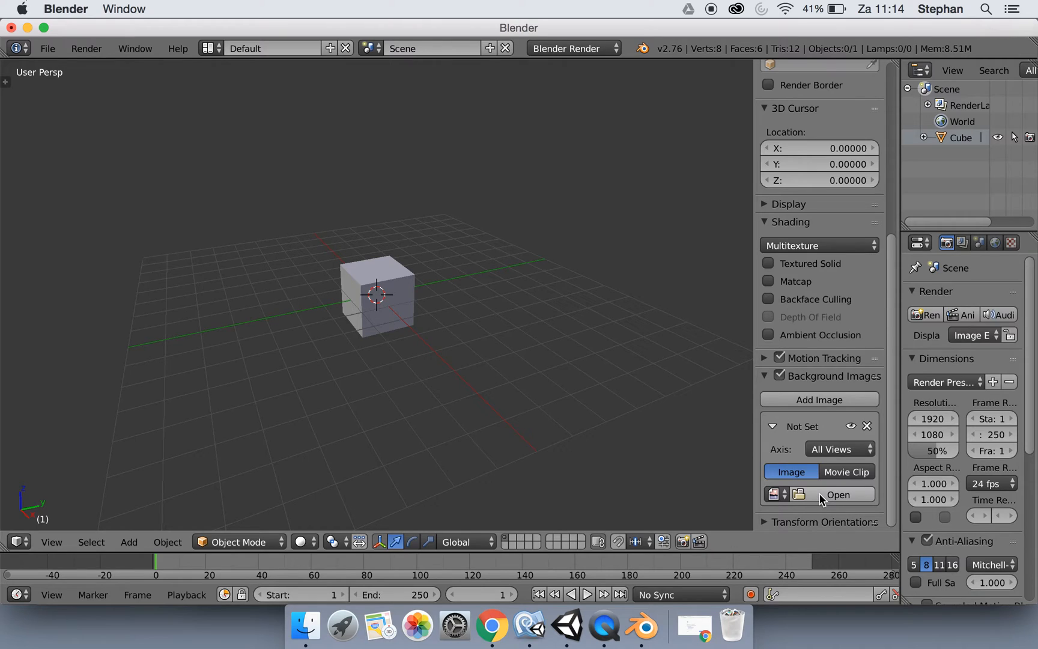
{"action": "mouse_move", "coordinate": [828, 501]}
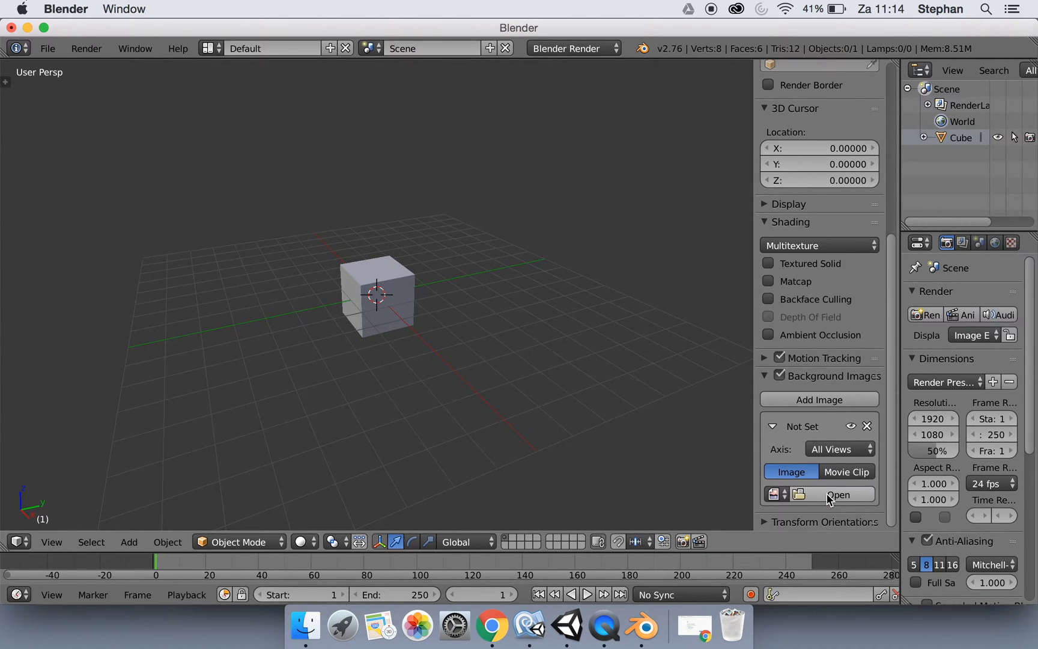
Load weapon-ref.jpg from the Desktop as a background image for all views.
{"action": "left_click", "coordinate": [839, 495]}
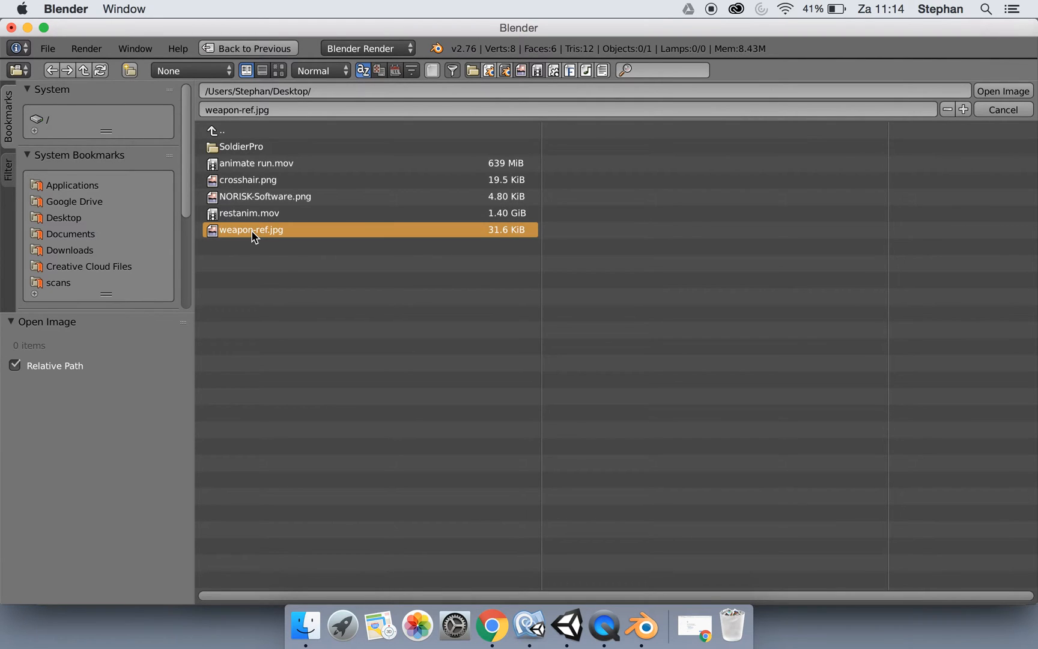
{"action": "left_click", "coordinate": [1002, 90]}
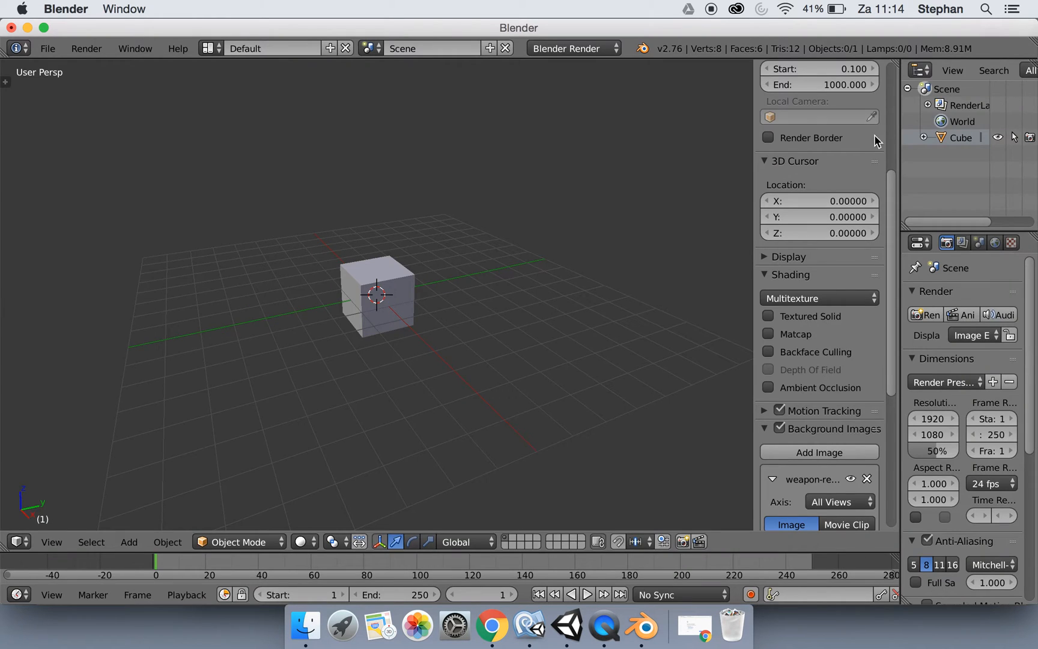
{"action": "scroll", "scroll_direction": "down", "scroll_amount": 3}
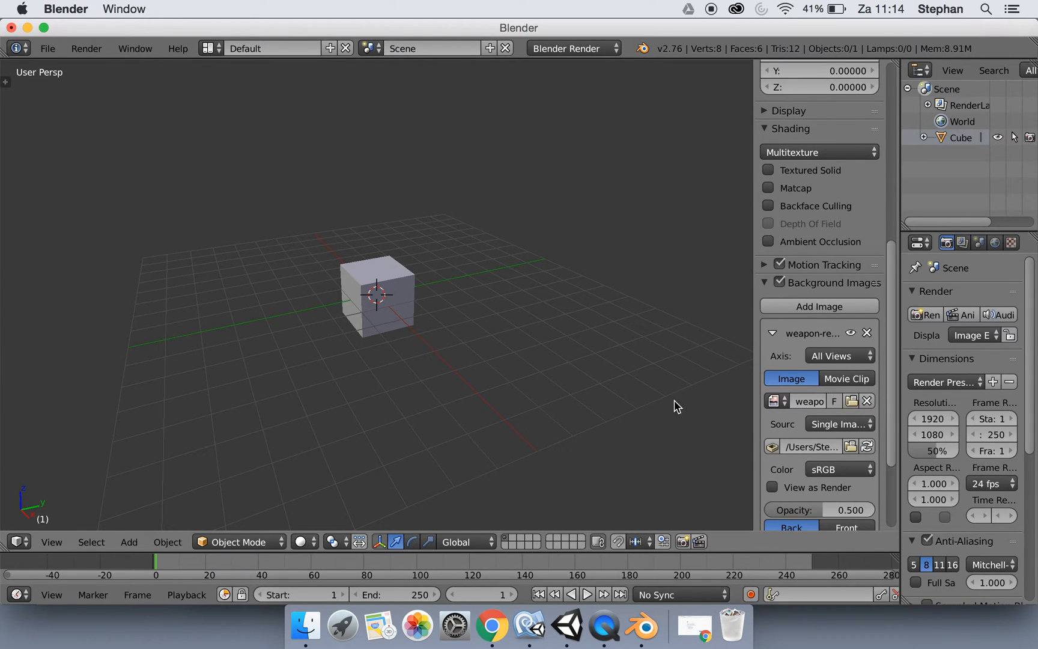
{"action": "mouse_move", "coordinate": [530, 348]}
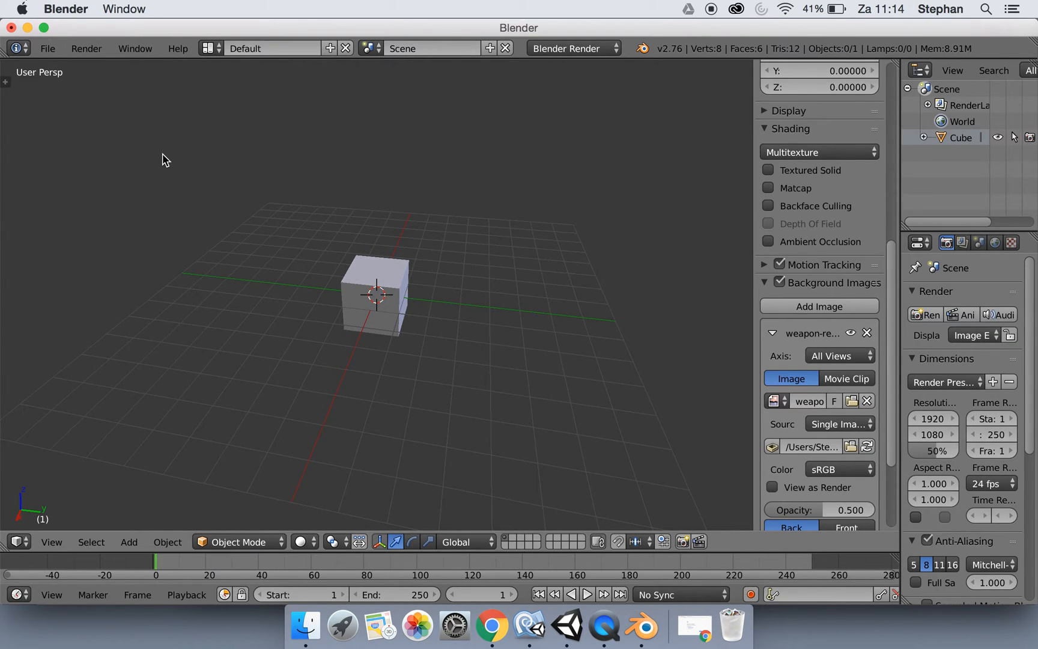
{"action": "mouse_move", "coordinate": [218, 179]}
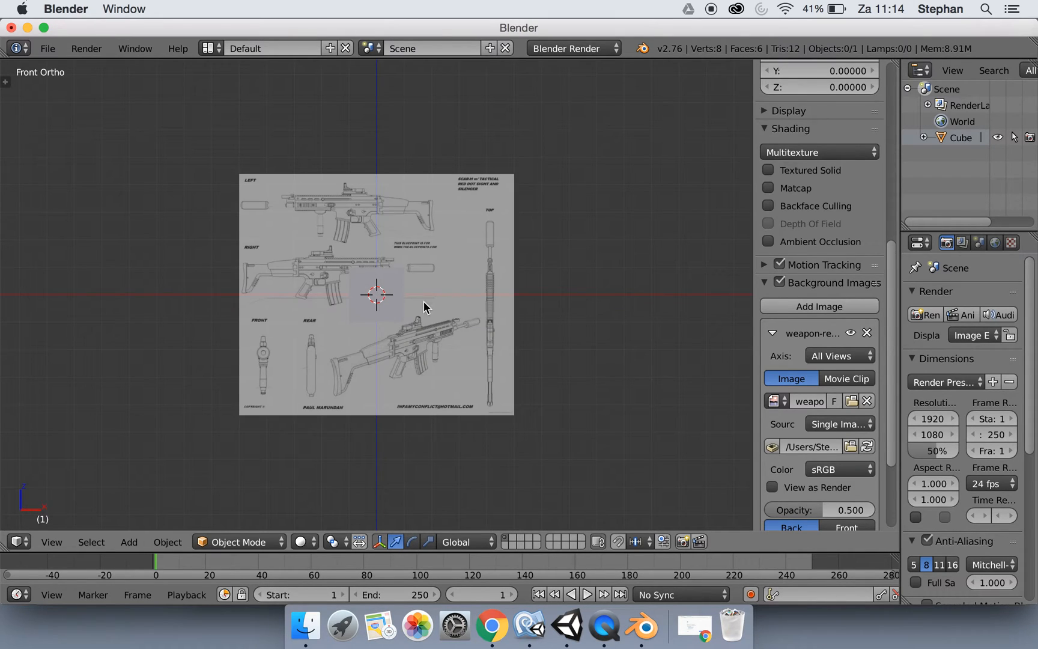
{"action": "mouse_move", "coordinate": [699, 385]}
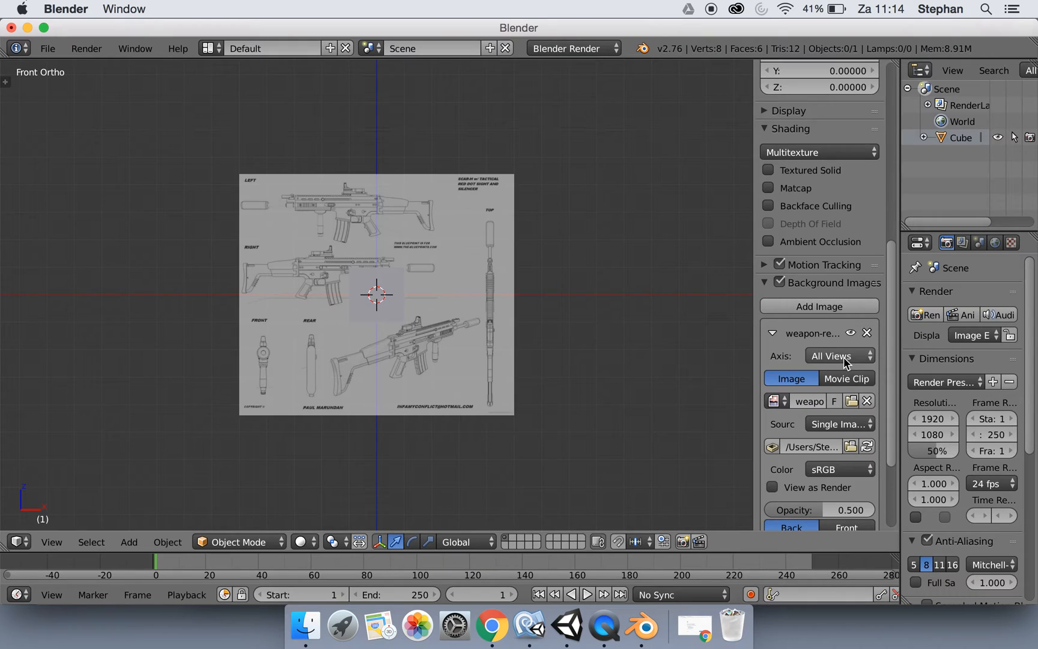
View the blueprint straight on in Right Ortho, then from the top.
{"action": "key", "text": "3"}
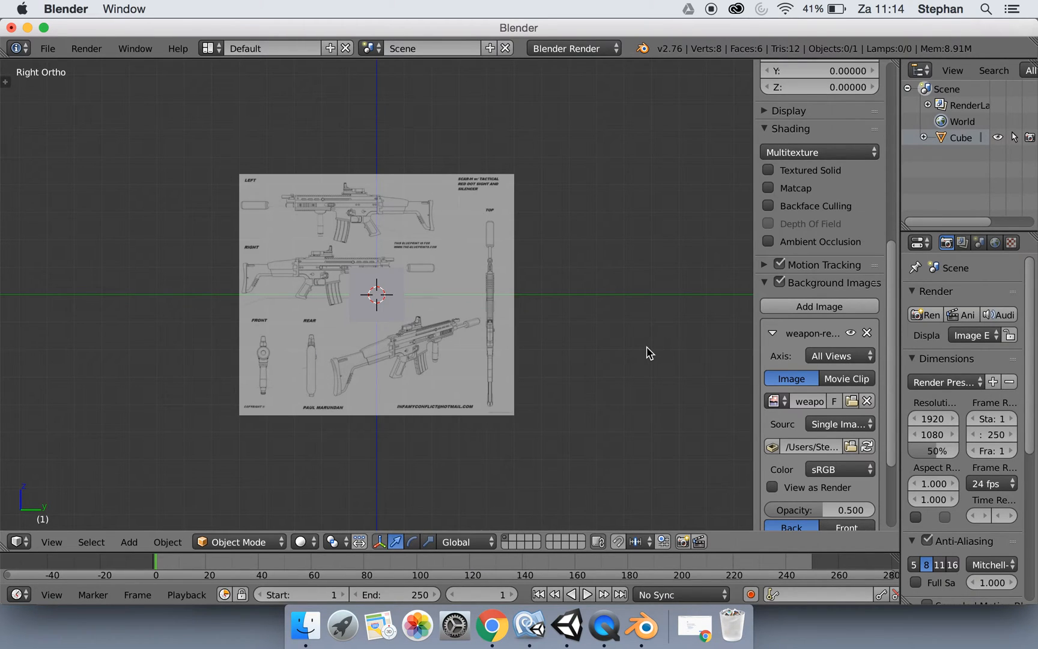
{"action": "key", "text": "7"}
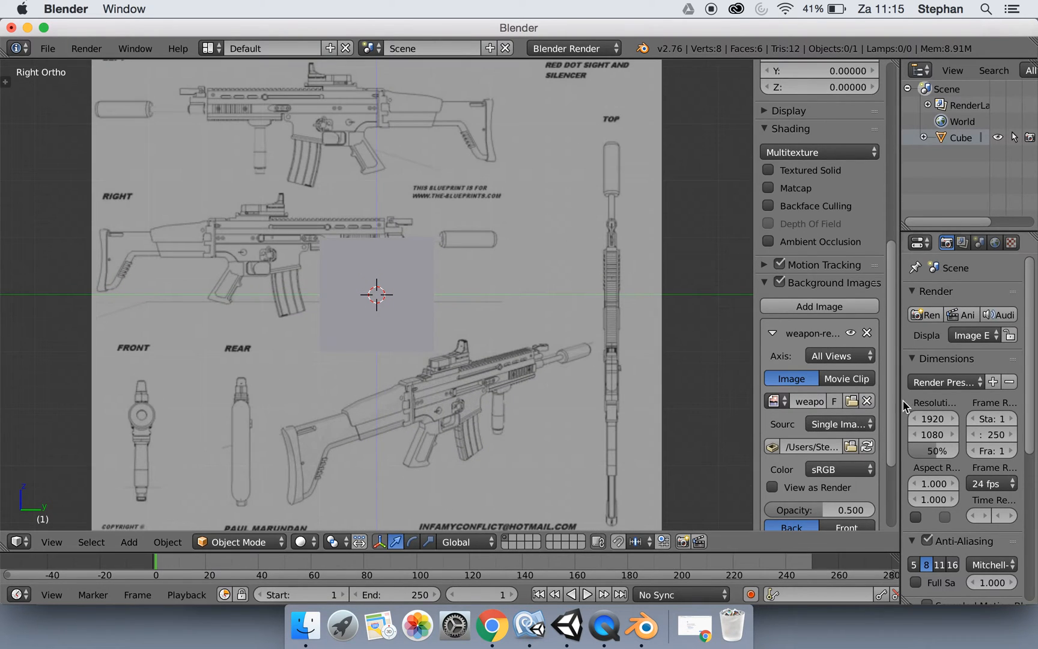
Restrict the blueprint to the Right view with offsets 2.20 and -0.60.
{"action": "scroll", "scroll_direction": "down", "scroll_amount": 3}
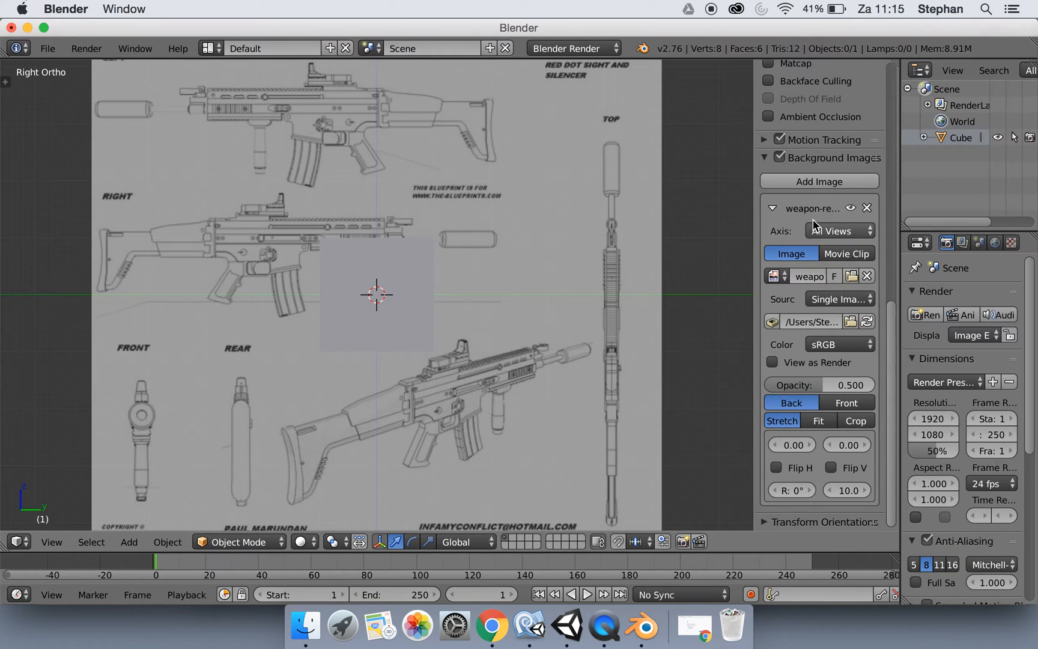
{"action": "left_click", "coordinate": [839, 230]}
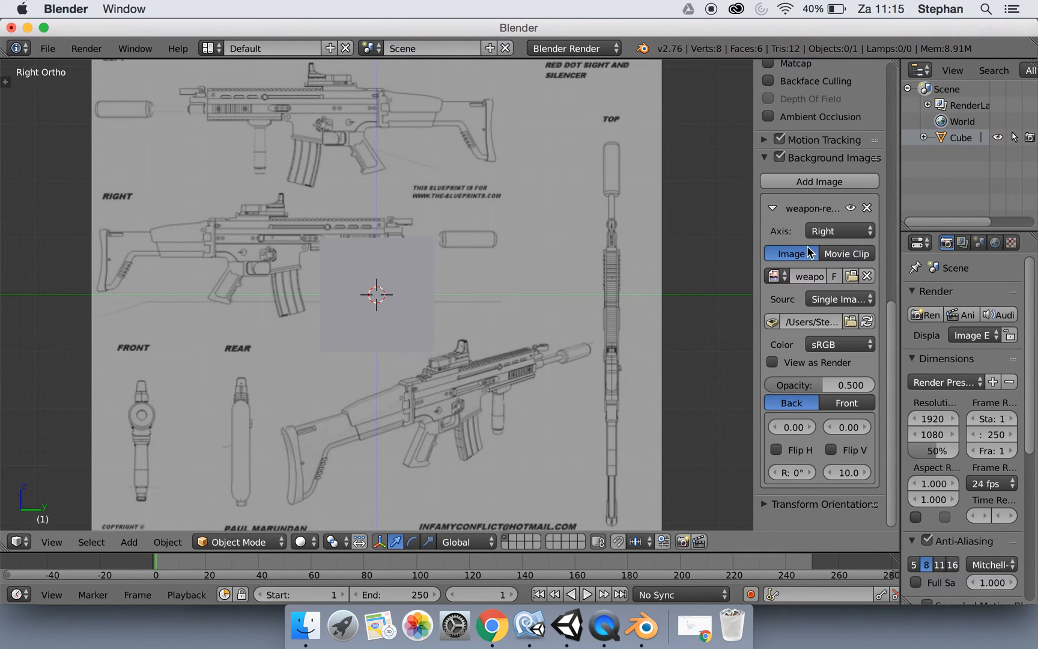
{"action": "mouse_move", "coordinate": [459, 305]}
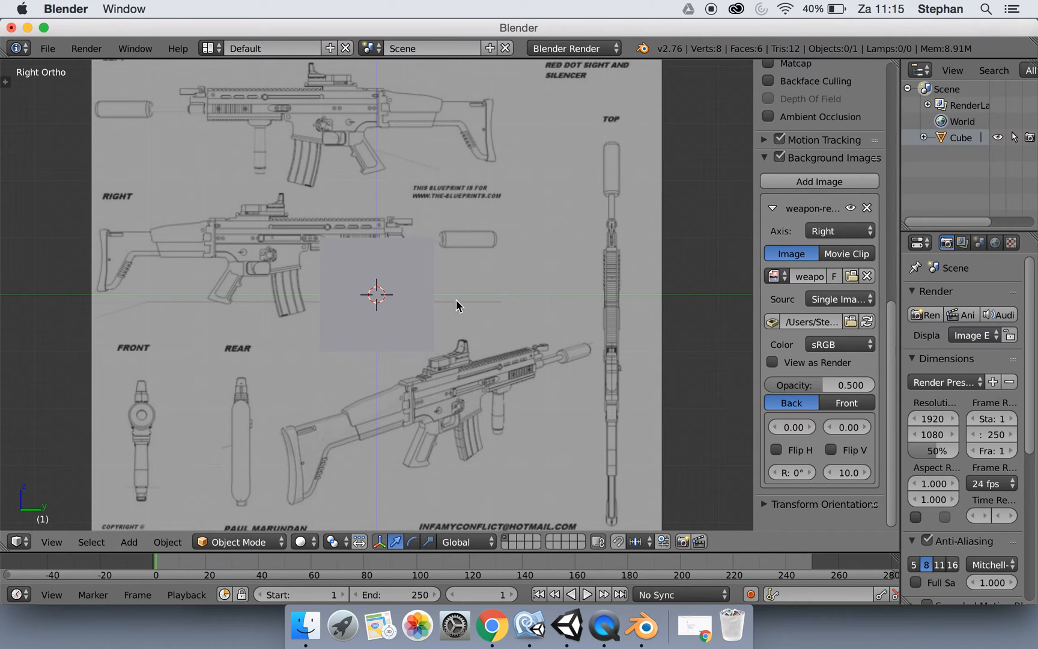
{"action": "mouse_move", "coordinate": [258, 229]}
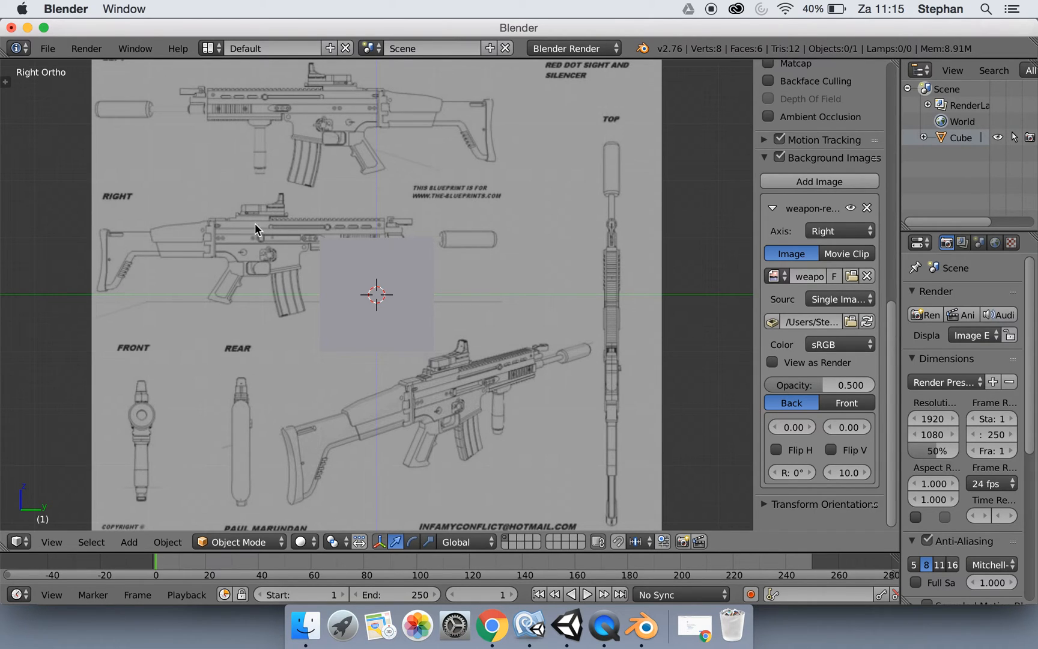
{"action": "mouse_move", "coordinate": [365, 249]}
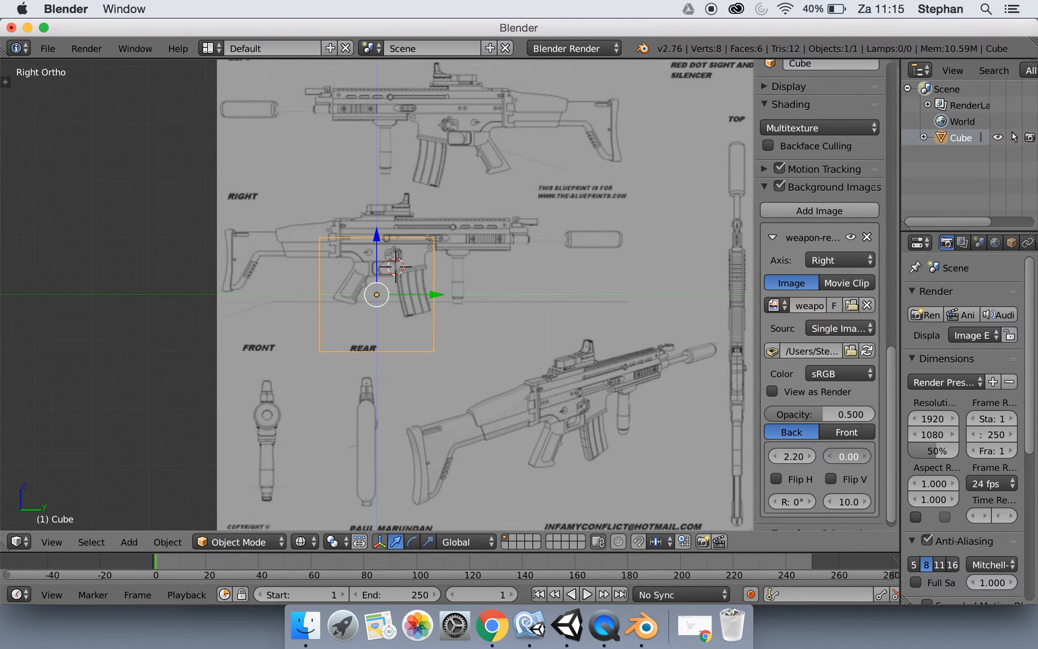
{"action": "left_click", "coordinate": [848, 457]}
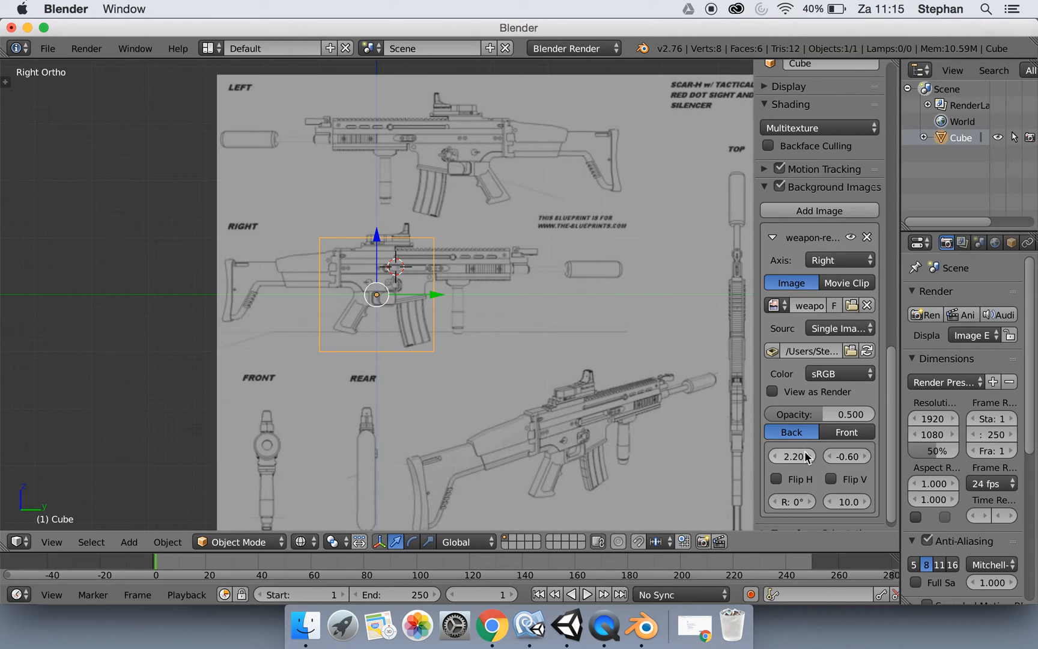
{"action": "mouse_move", "coordinate": [791, 457]}
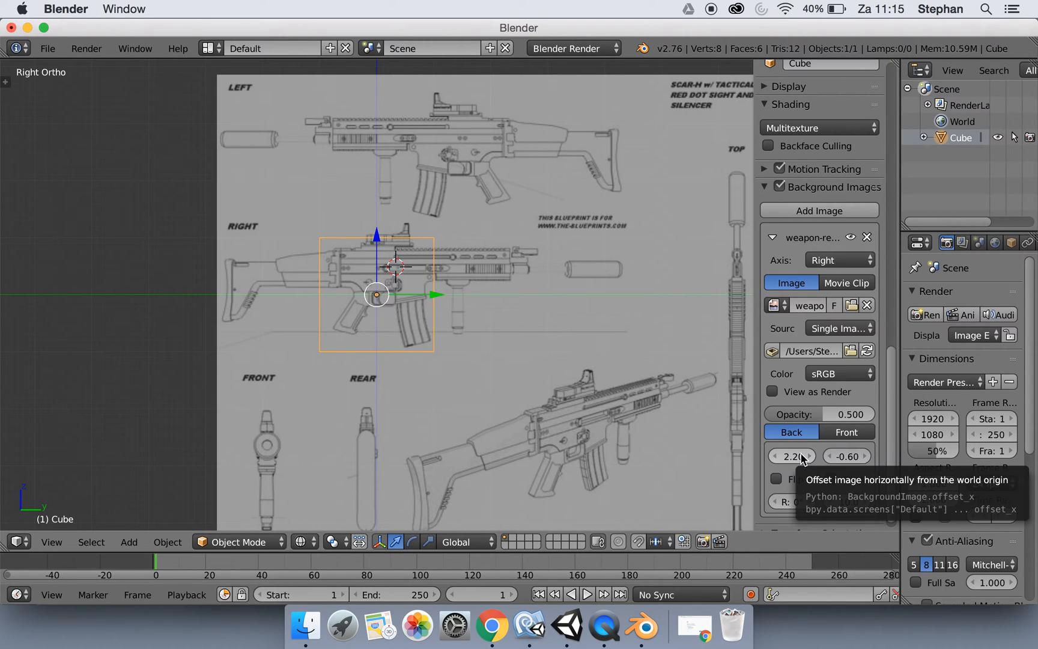
{"action": "mouse_move", "coordinate": [785, 246]}
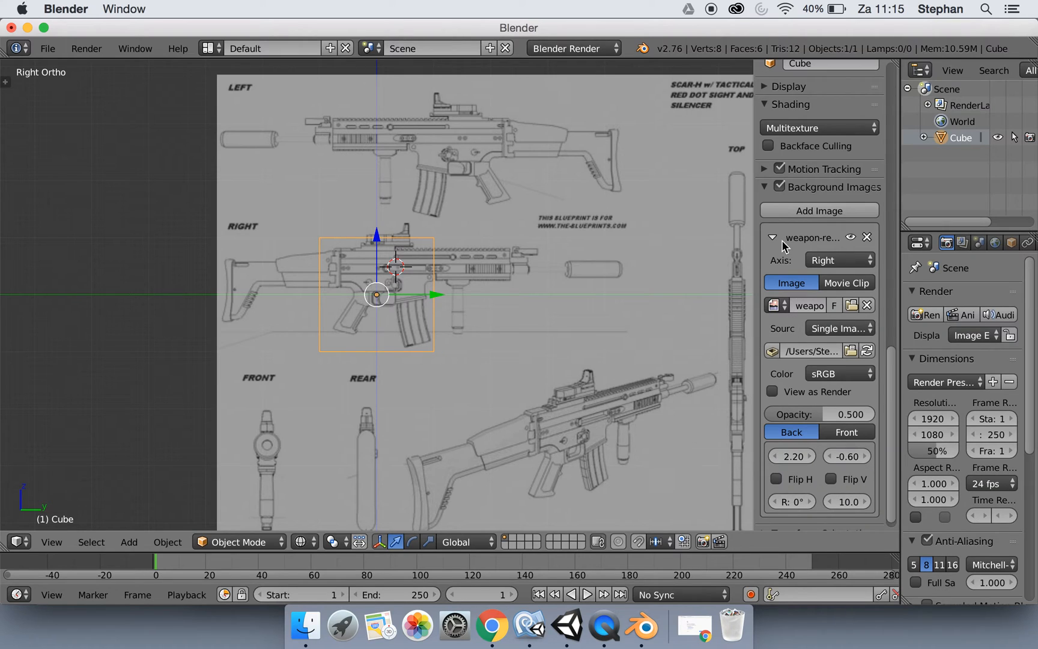
{"action": "left_click", "coordinate": [771, 236]}
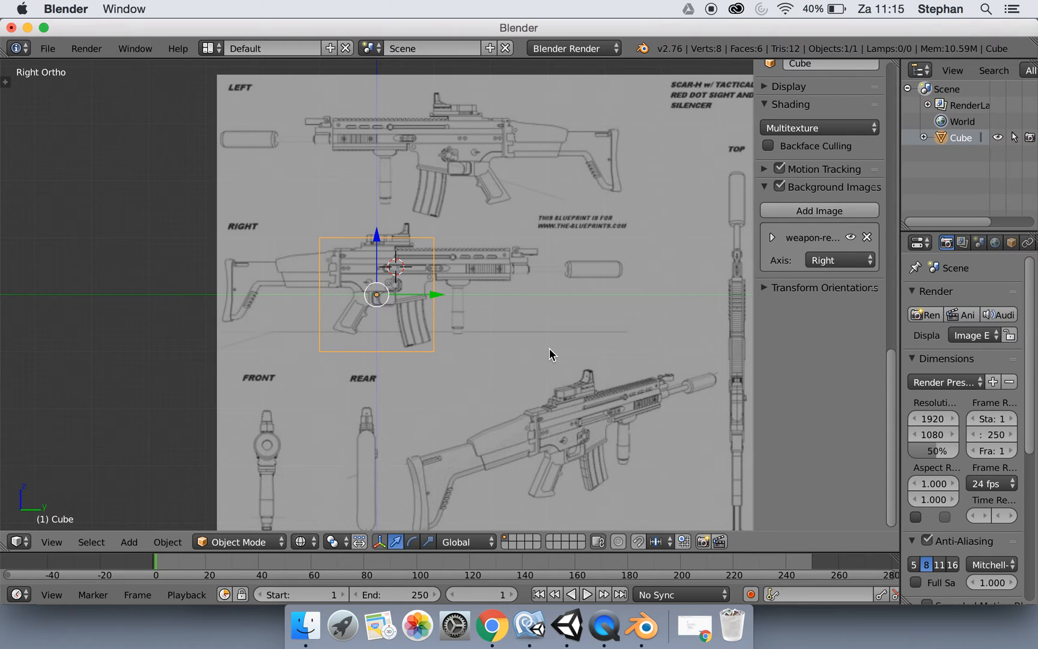
Add weapon-ref.jpg as a second background on the Top axis, offset -4.00.
{"action": "key", "text": "7"}
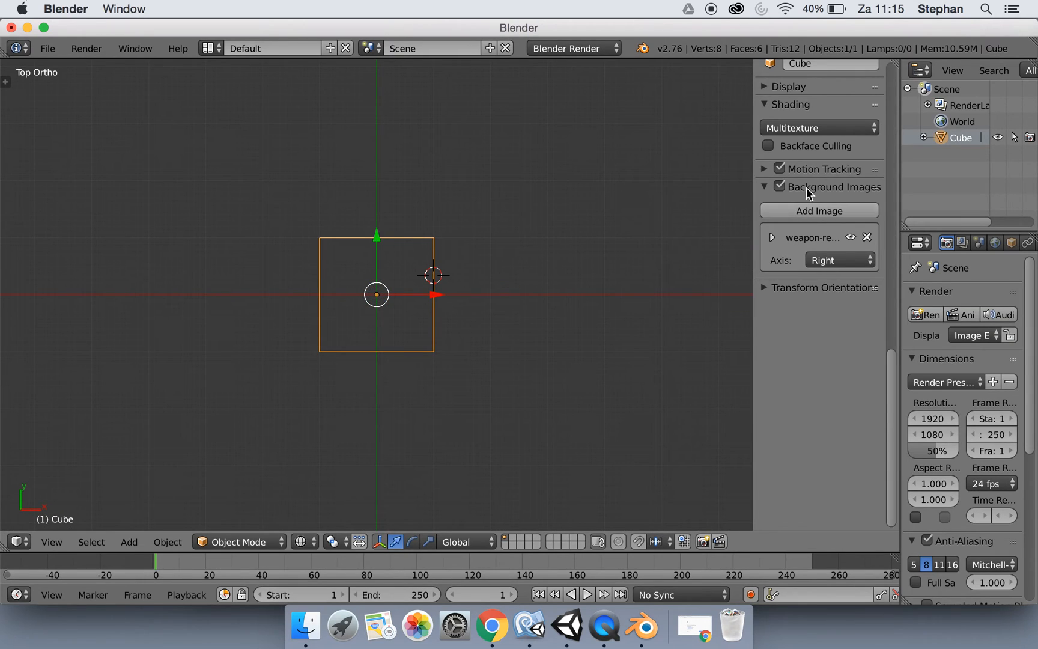
{"action": "mouse_move", "coordinate": [797, 203]}
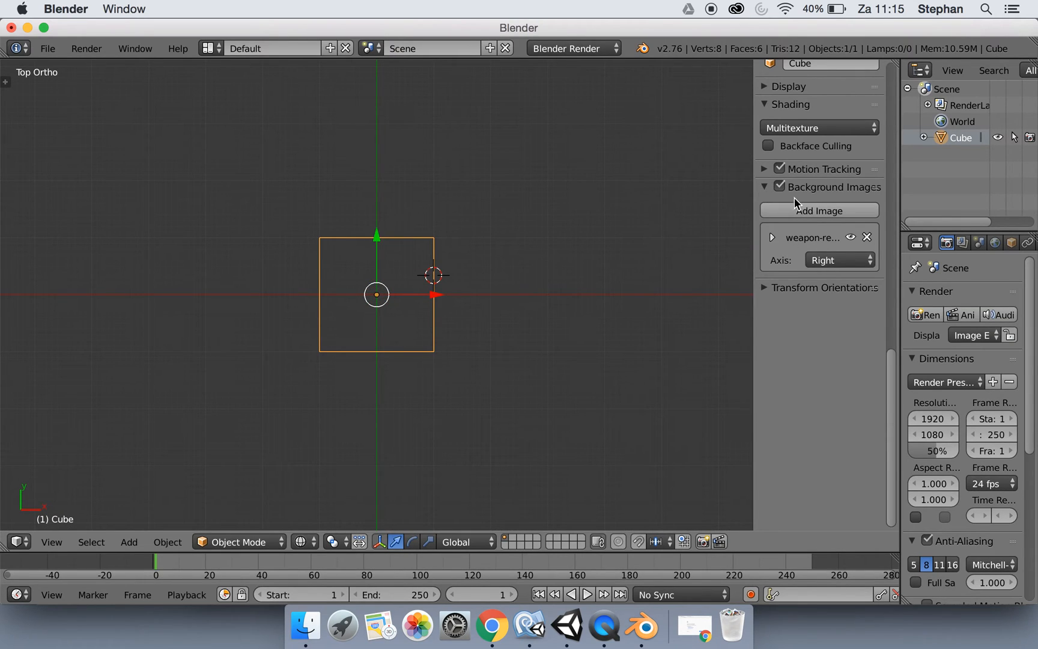
{"action": "left_click", "coordinate": [838, 259]}
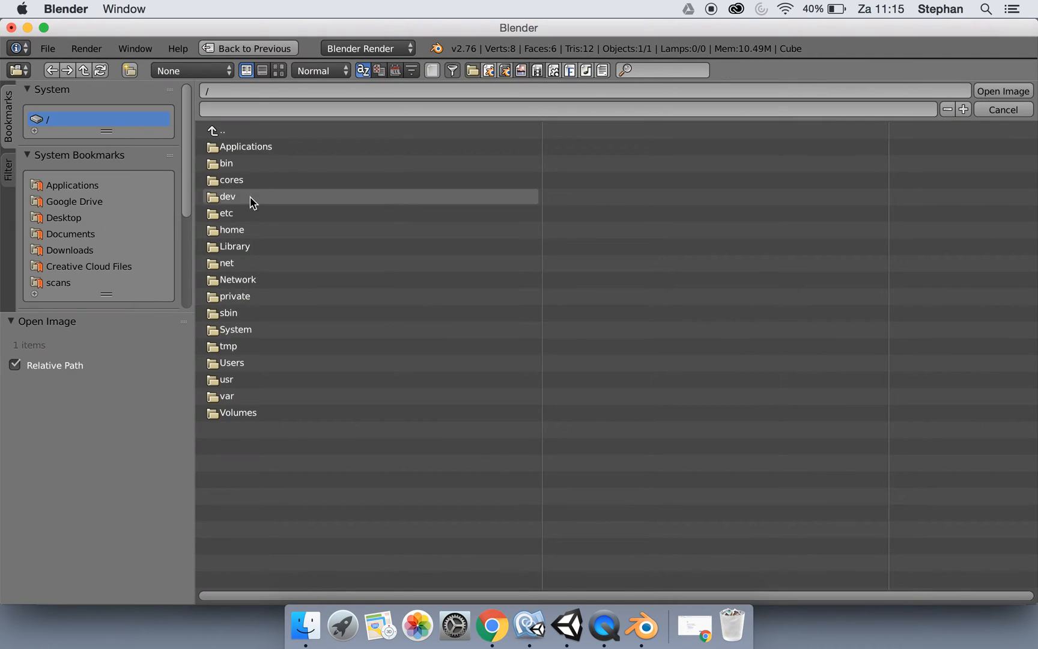
{"action": "left_click", "coordinate": [64, 217]}
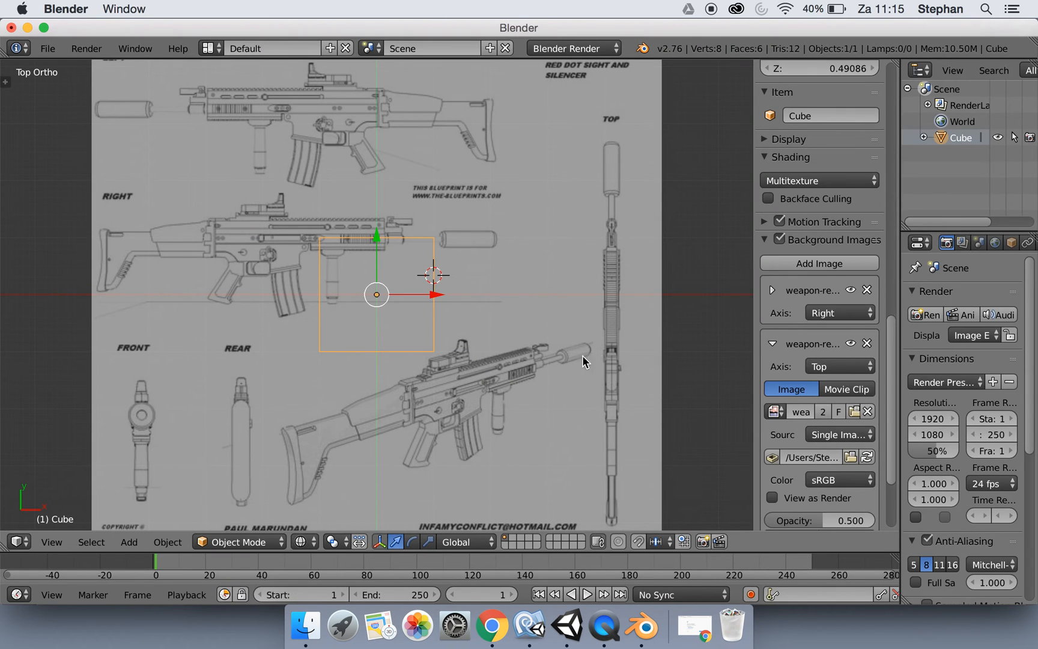
{"action": "mouse_move", "coordinate": [629, 232]}
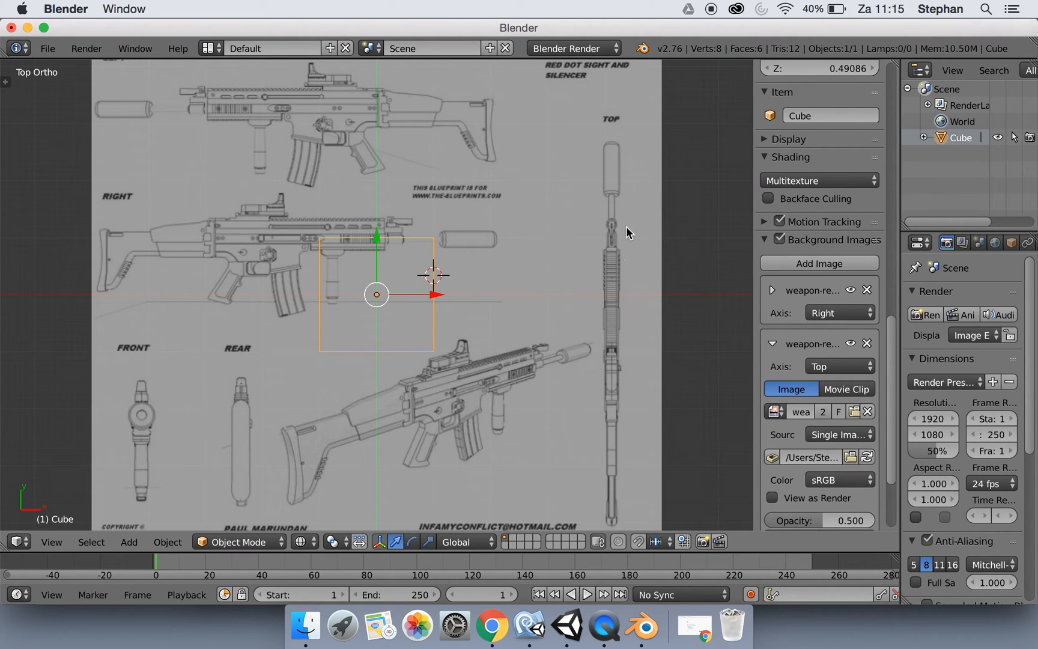
{"action": "scroll", "scroll_direction": "down", "scroll_amount": 3}
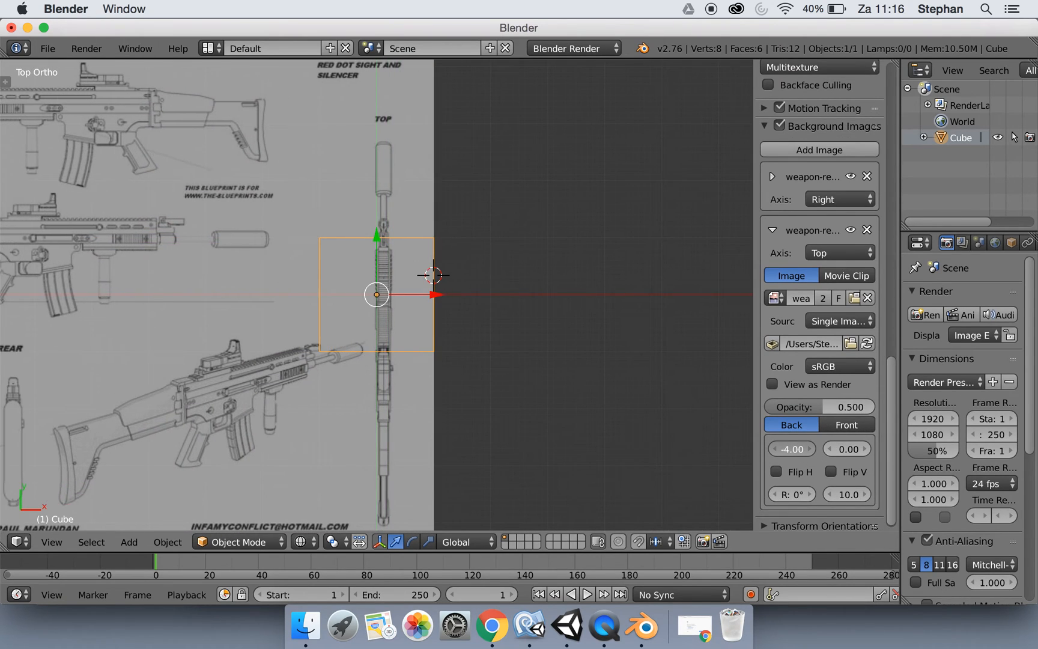
Slide the Top background's X offset to -4.12, centring the rifle on the cube.
{"action": "left_click", "coordinate": [790, 449]}
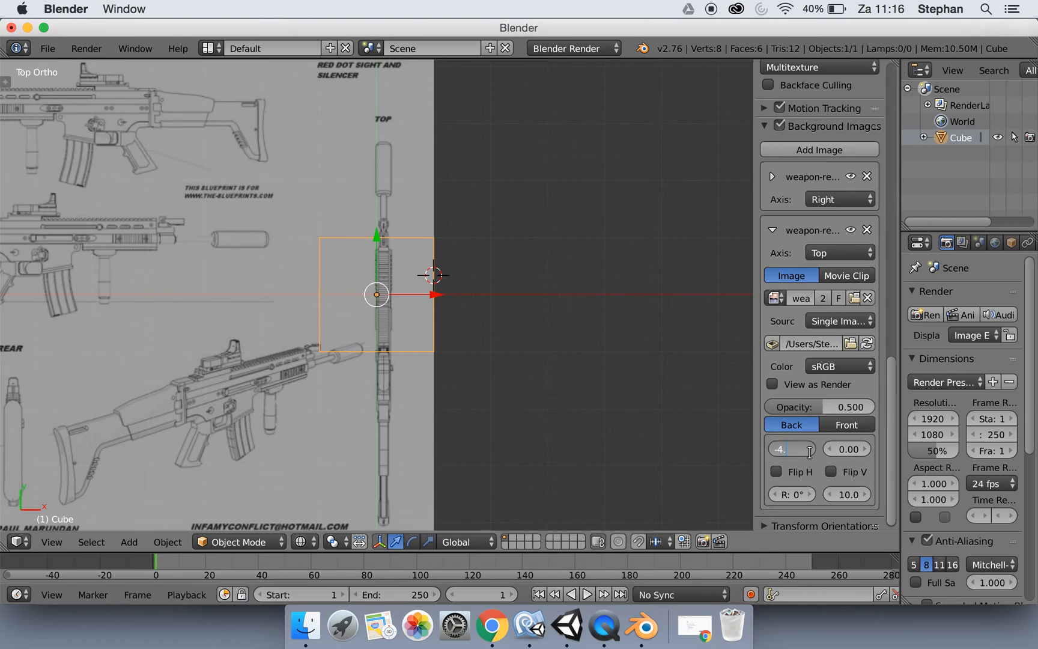
{"action": "left_click_drag", "start_coordinate": [791, 450], "coordinate": [811, 457]}
{"action": "type", "text": "15"}
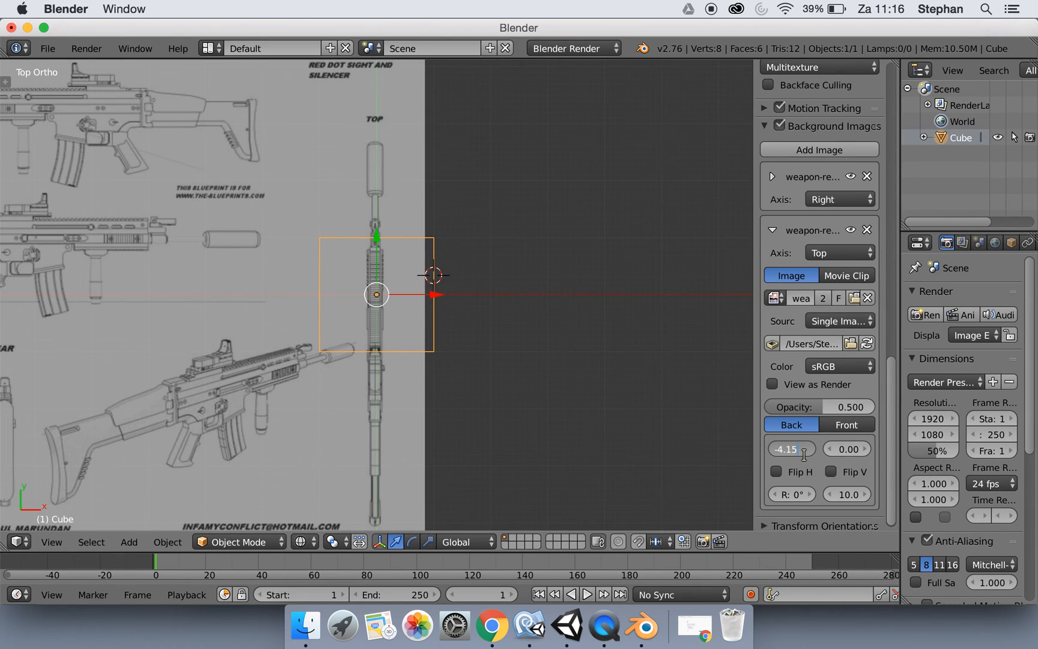
{"action": "left_click_drag", "start_coordinate": [790, 449], "coordinate": [807, 459]}
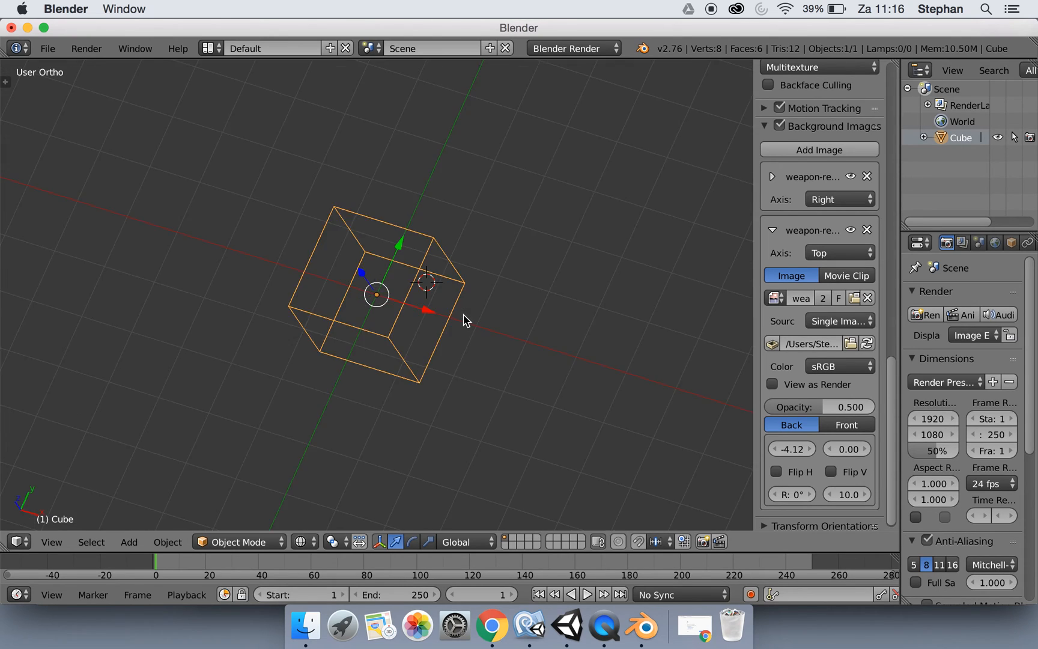
Return to Top Ortho view ready to scale the cube along the rifle's length.
{"action": "key", "text": "7"}
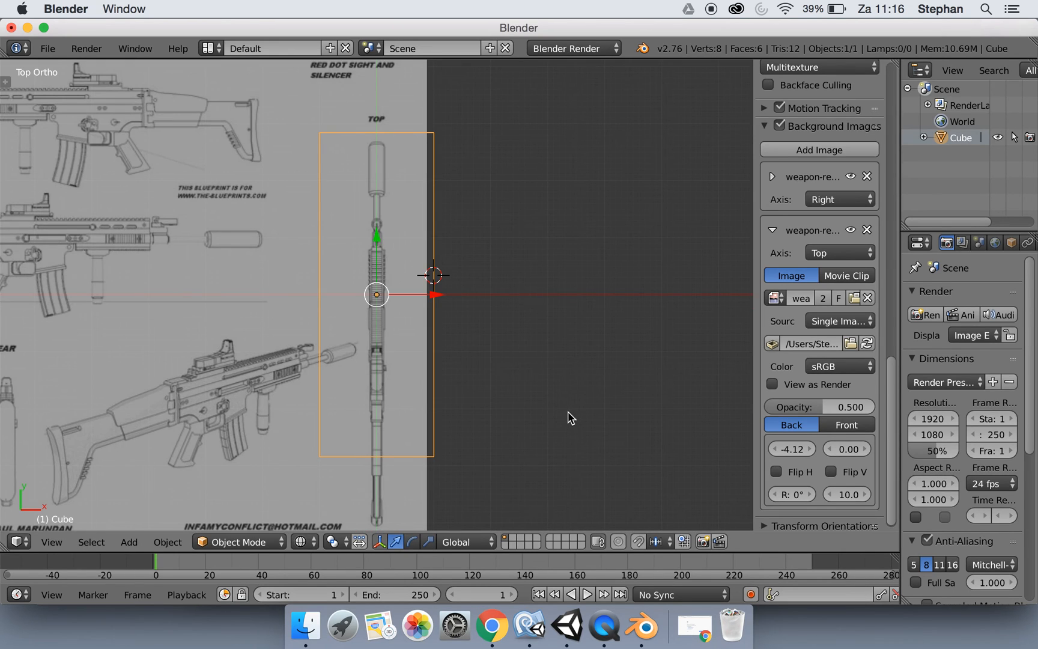
{"action": "mouse_move", "coordinate": [542, 397]}
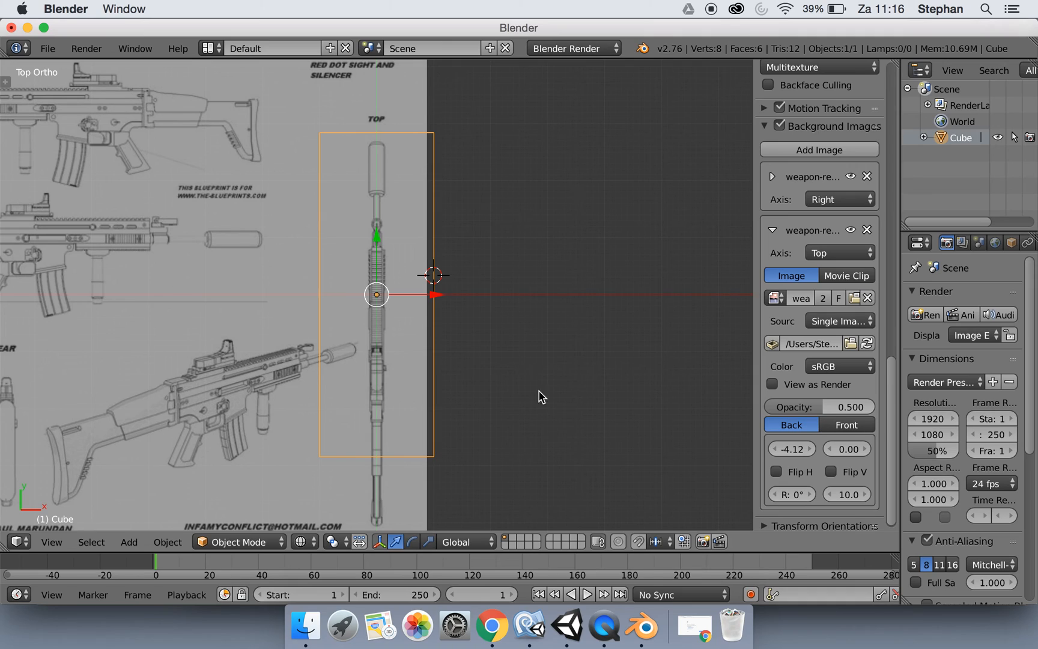